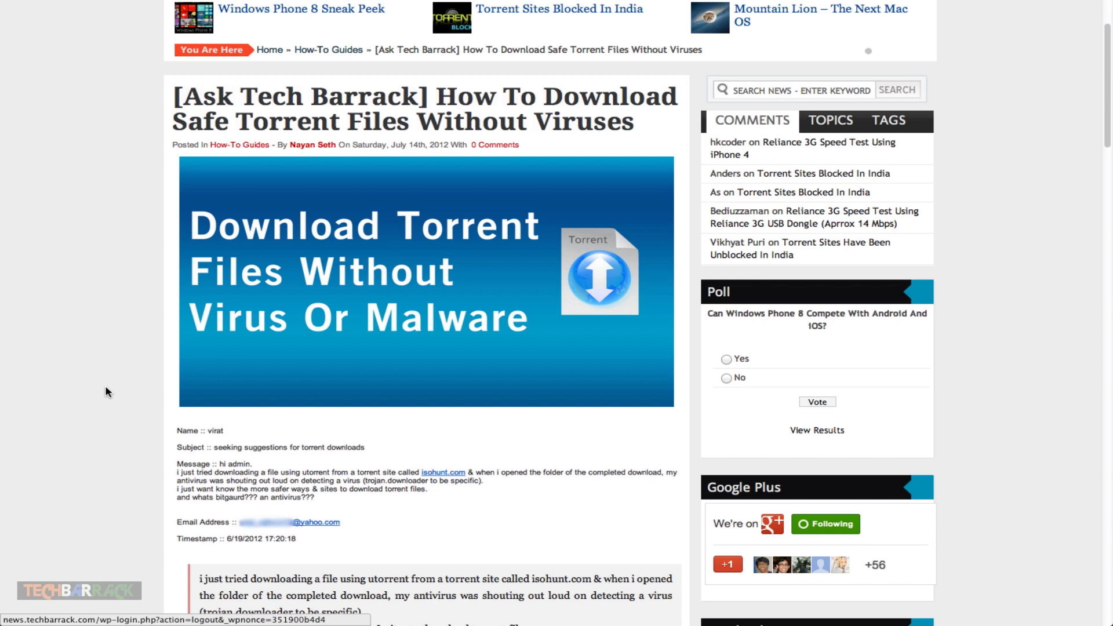
- Scroll down the article past the reader's question to the 'Is There Any Safe Torrent Site' section
{"action": "scroll", "scroll_direction": "down", "scroll_amount": 3}
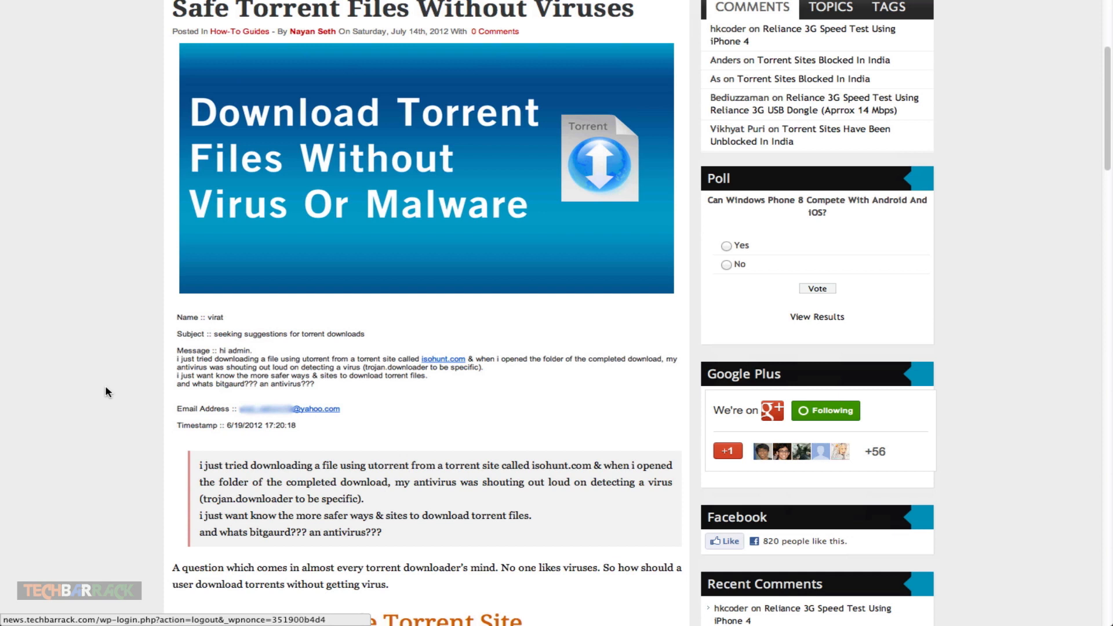
{"action": "scroll", "scroll_direction": "down", "scroll_amount": 3}
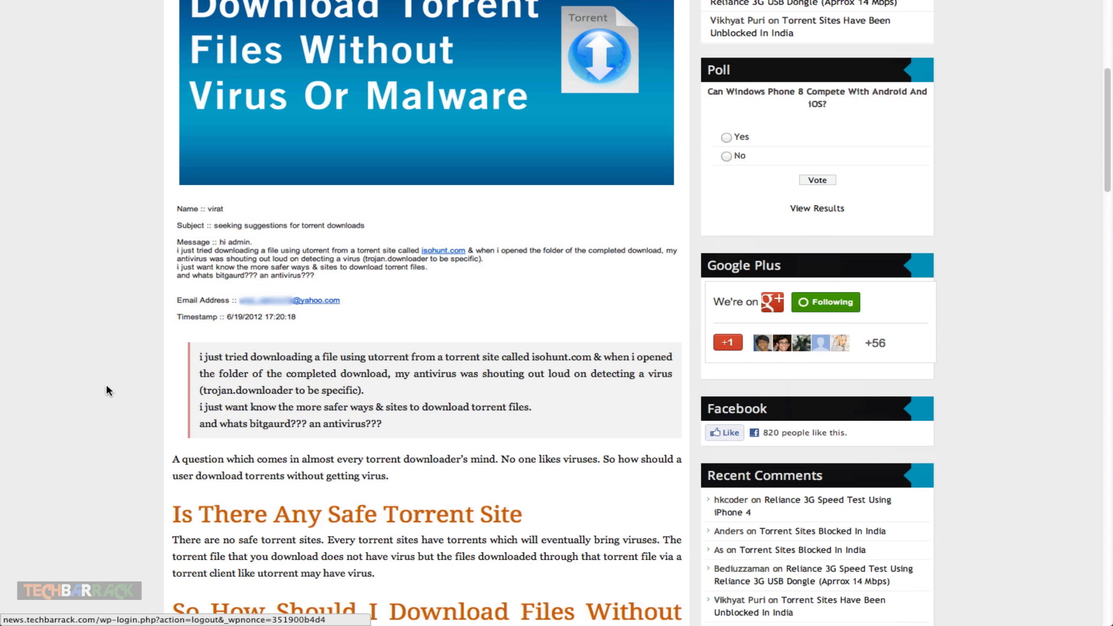
{"action": "scroll", "scroll_direction": "down", "scroll_amount": 3}
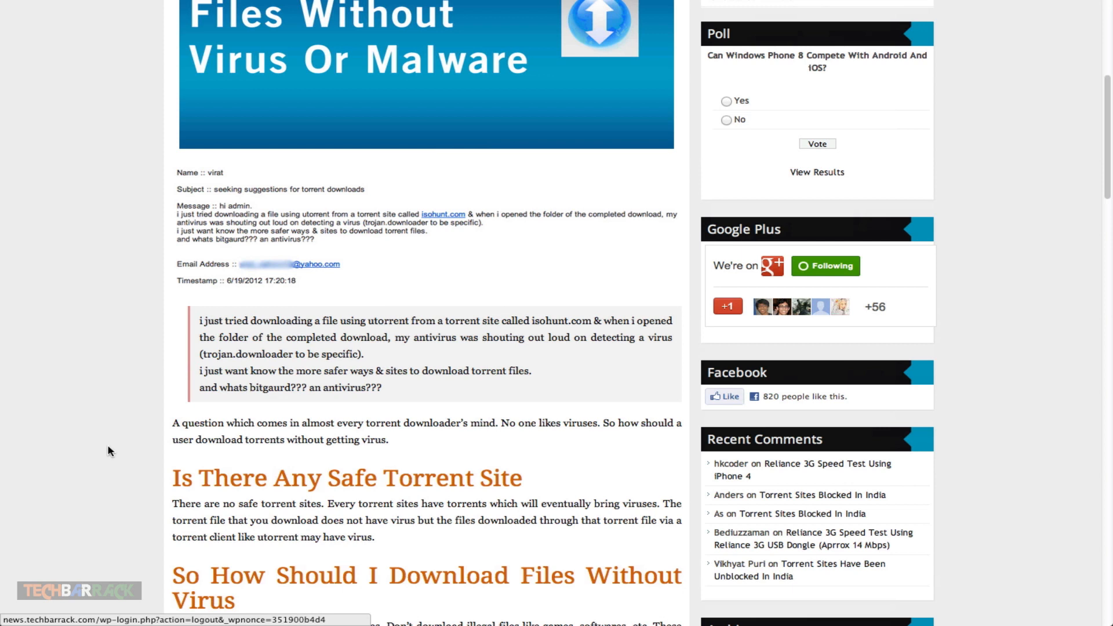
{"action": "scroll", "scroll_direction": "down", "scroll_amount": 3}
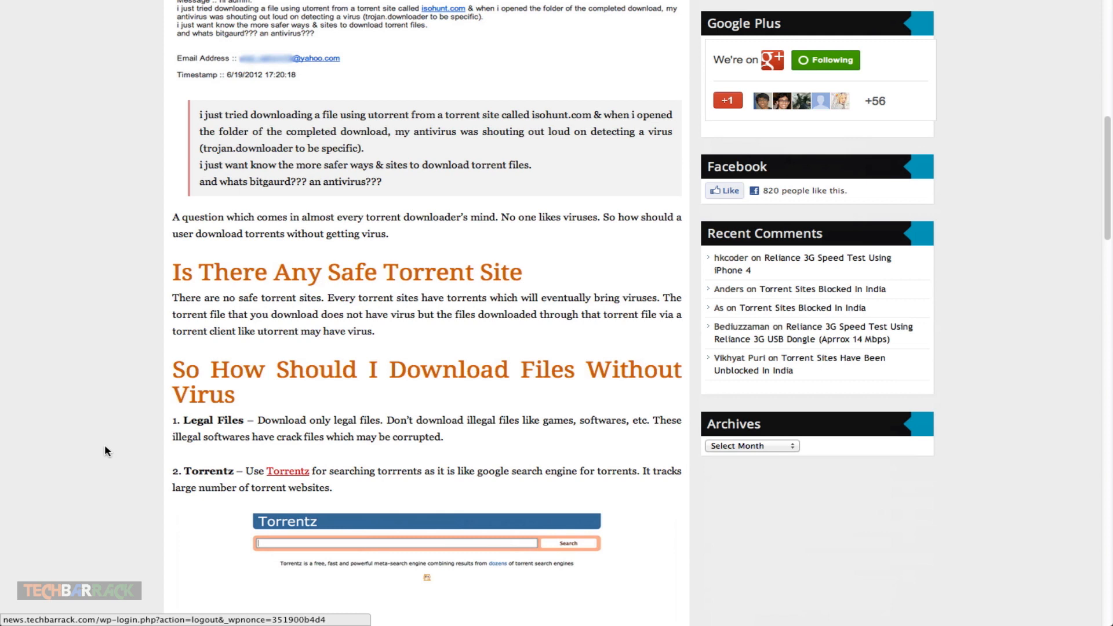
{"action": "mouse_move", "coordinate": [134, 408]}
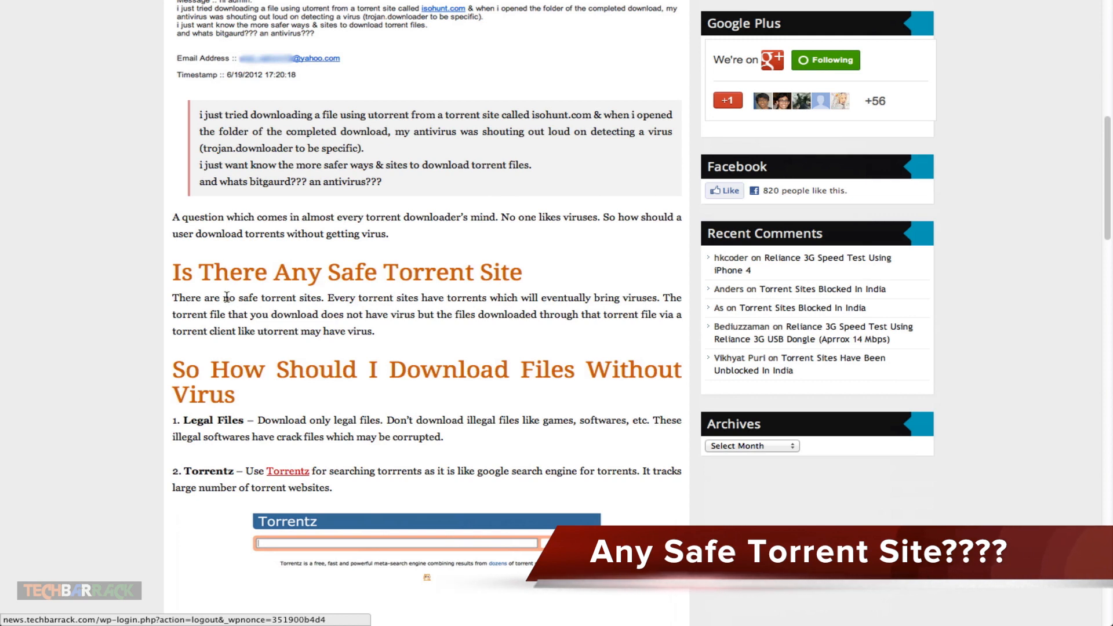
- Highlight the word 'no' in 'There are no safe torrent sites' and continue to the download tips
{"action": "double_click", "coordinate": [233, 299]}
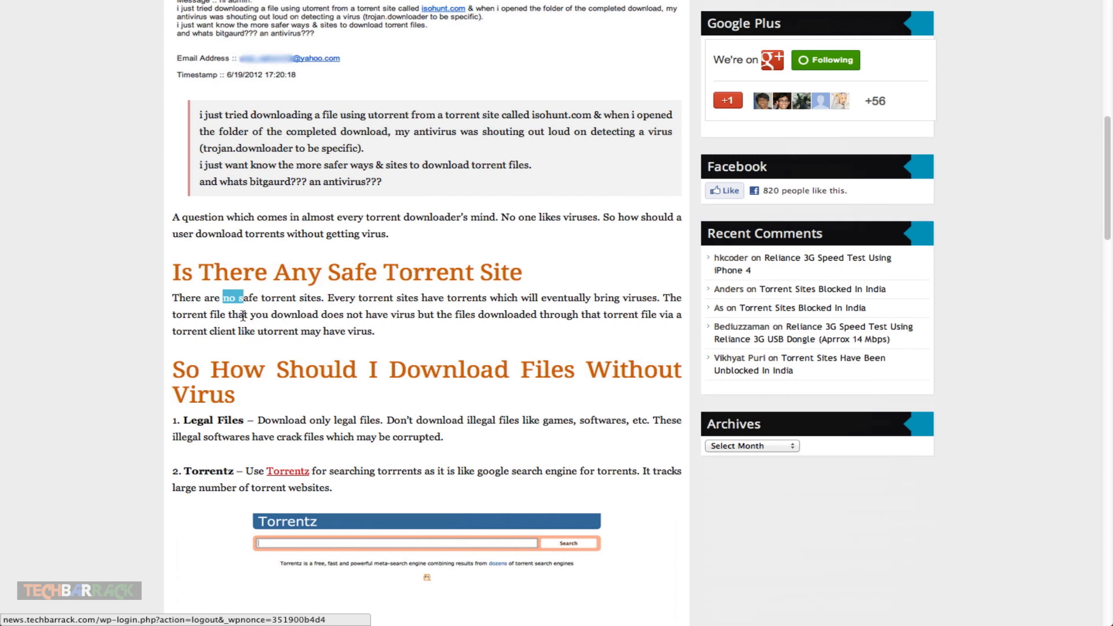
{"action": "mouse_move", "coordinate": [225, 324]}
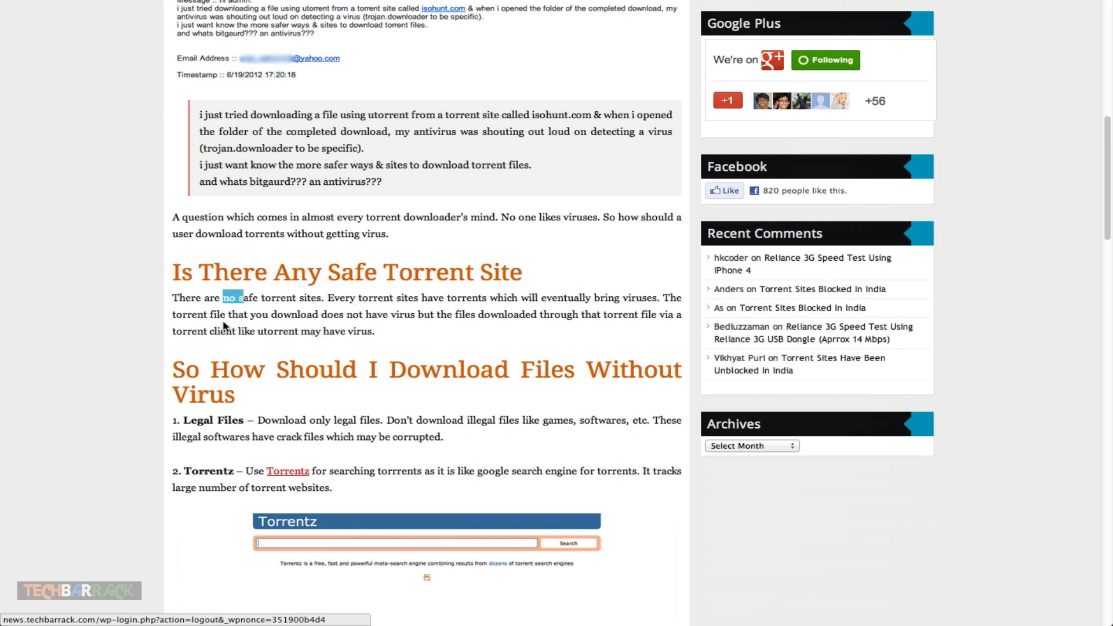
{"action": "mouse_move", "coordinate": [250, 325]}
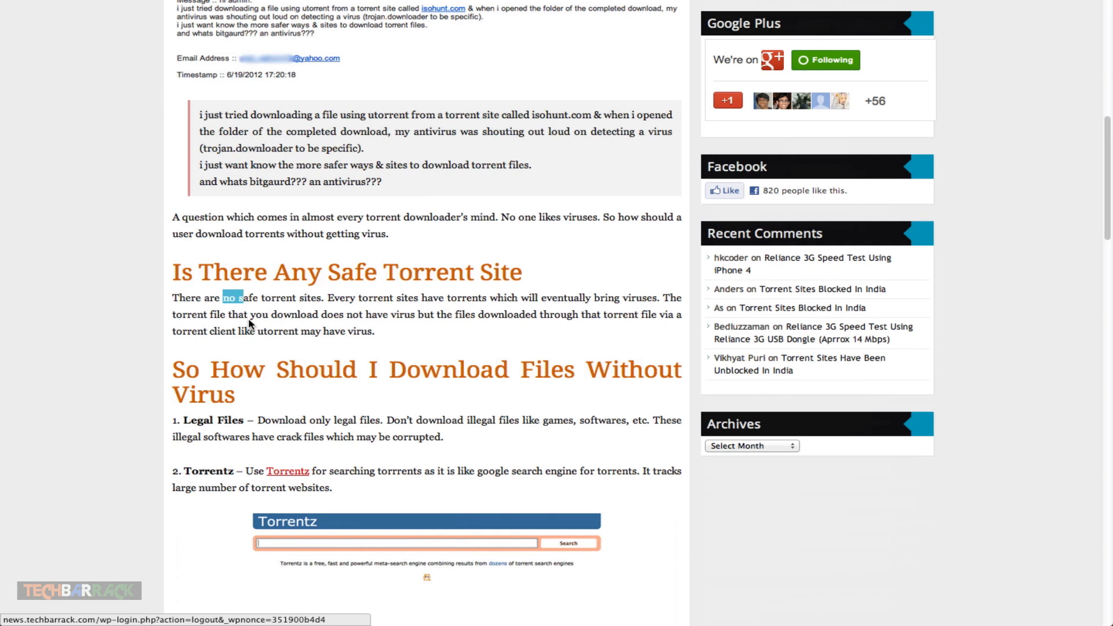
{"action": "scroll", "scroll_direction": "down", "scroll_amount": 3}
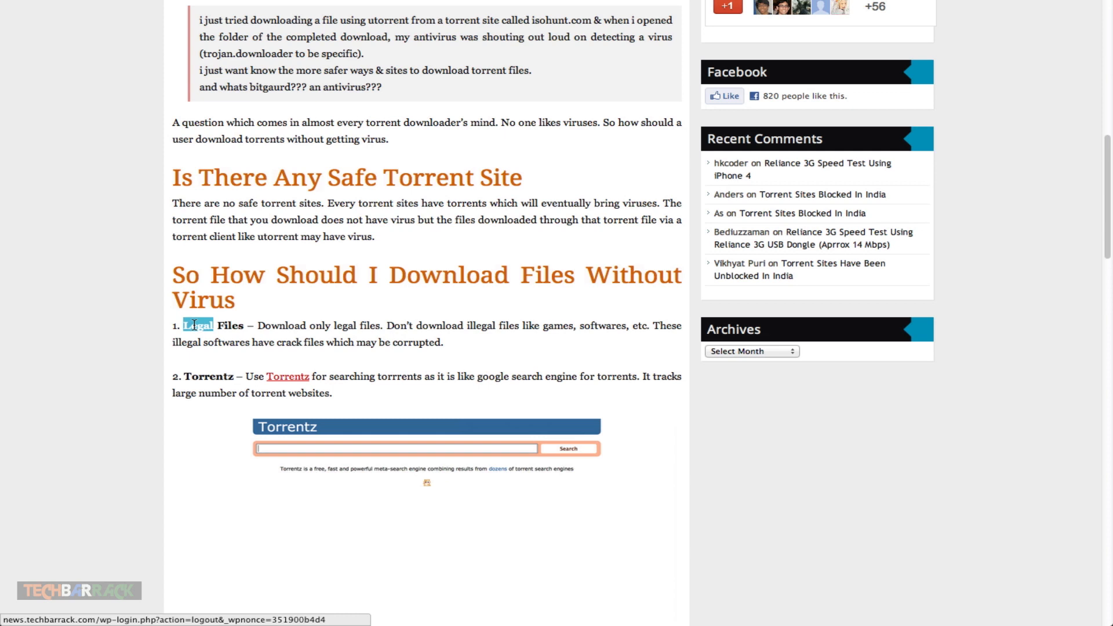
{"action": "mouse_move", "coordinate": [193, 324]}
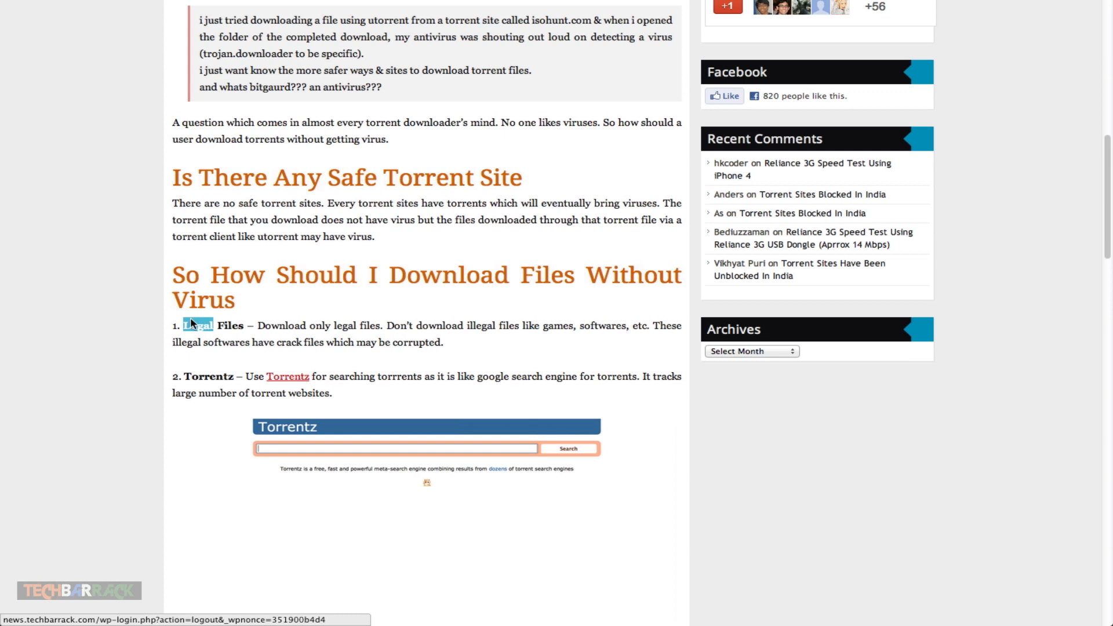
{"action": "mouse_move", "coordinate": [194, 305]}
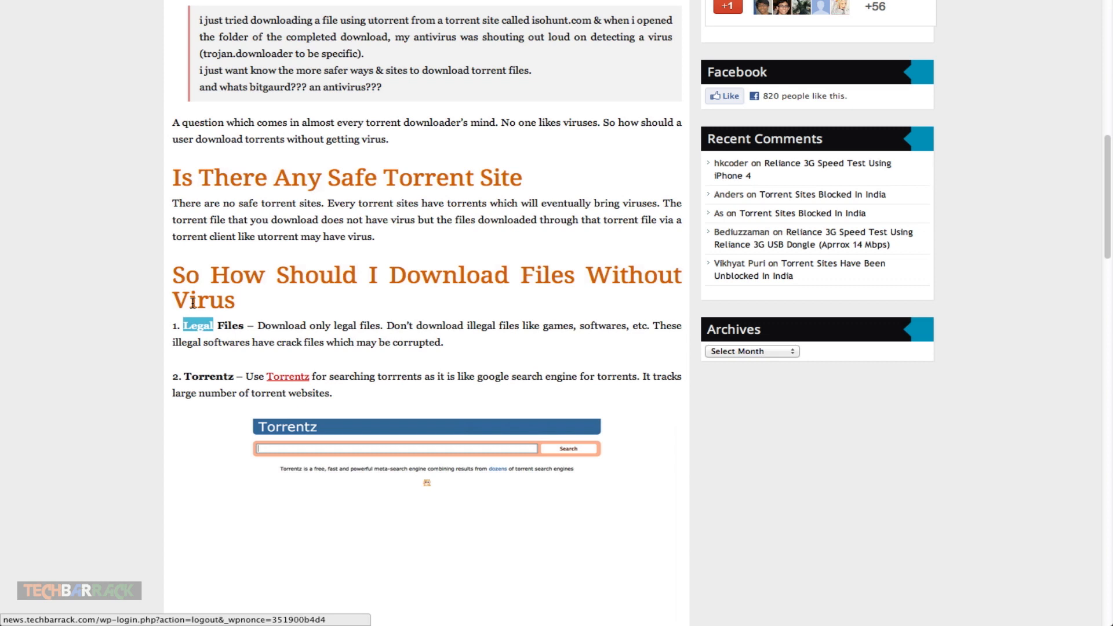
- Scroll through the Legal Files tip and the Torrentz screenshot down to the Ratings tip
{"action": "scroll", "scroll_direction": "down", "scroll_amount": 3}
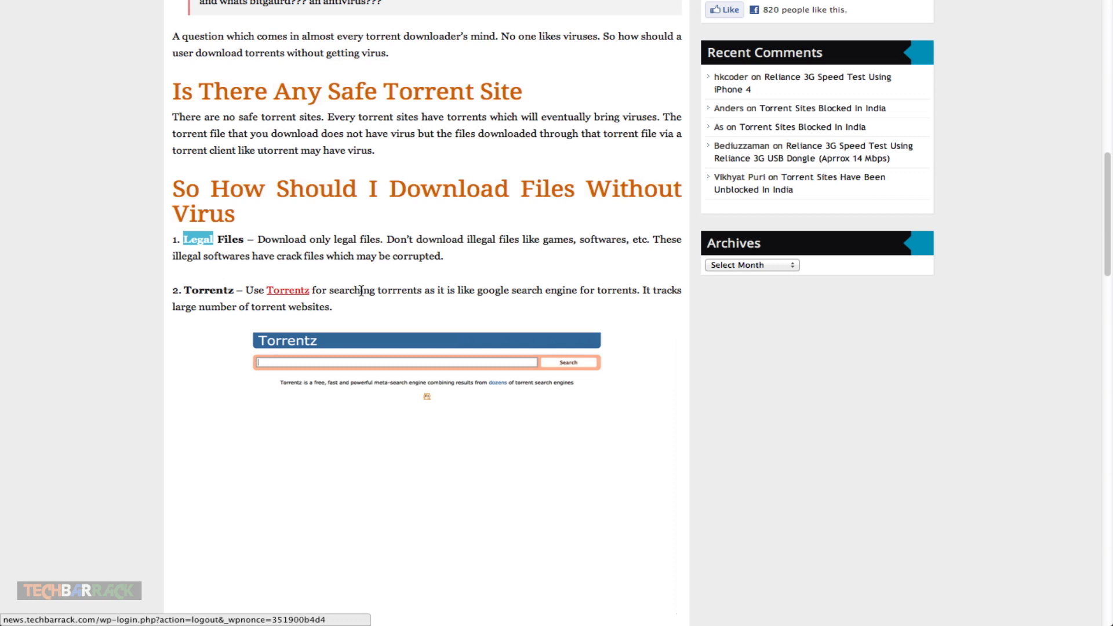
{"action": "mouse_move", "coordinate": [359, 308]}
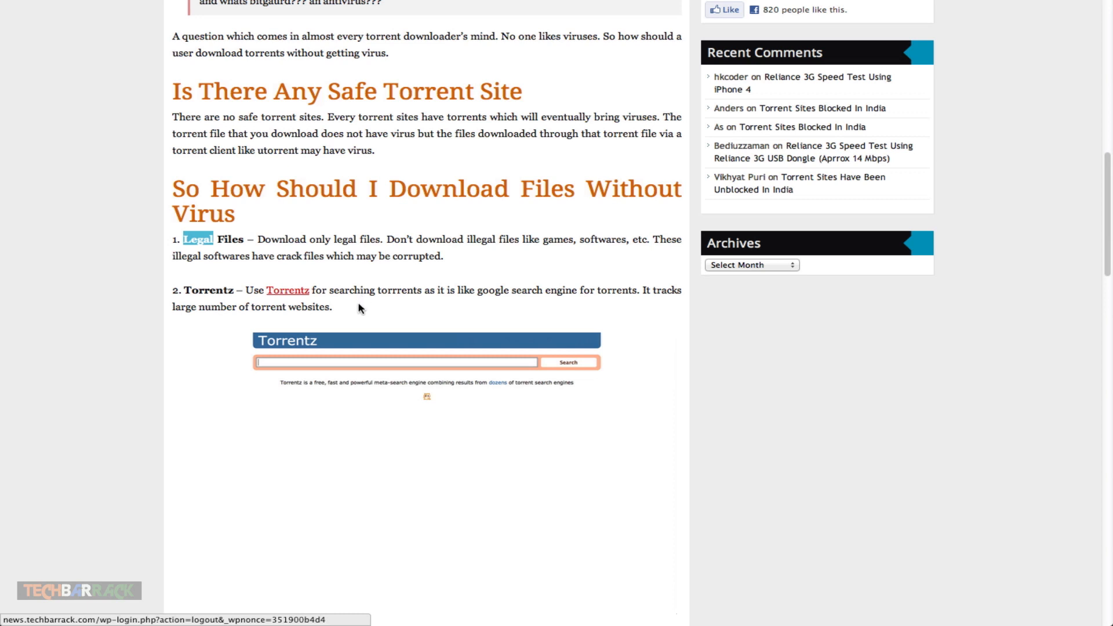
{"action": "scroll", "scroll_direction": "down", "scroll_amount": 3}
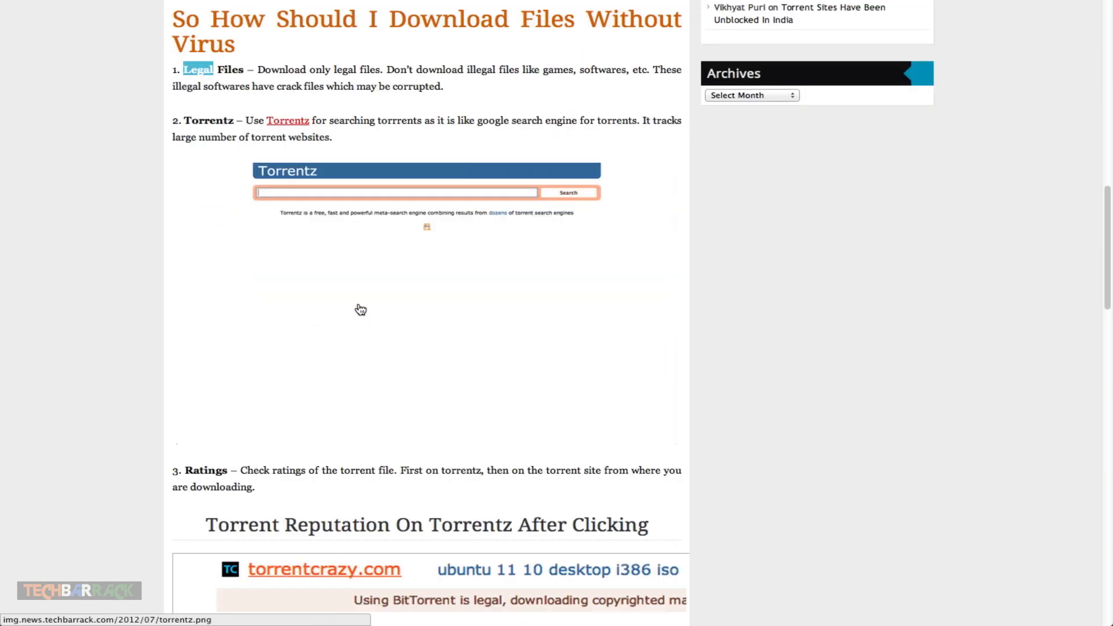
{"action": "mouse_move", "coordinate": [359, 308]}
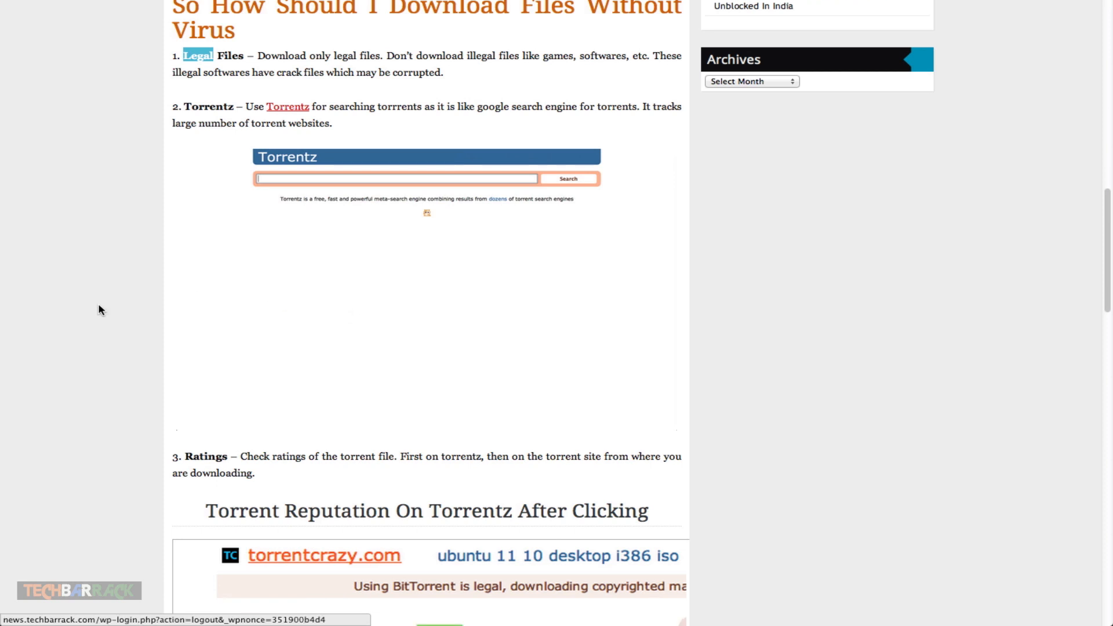
{"action": "scroll", "scroll_direction": "down", "scroll_amount": 3}
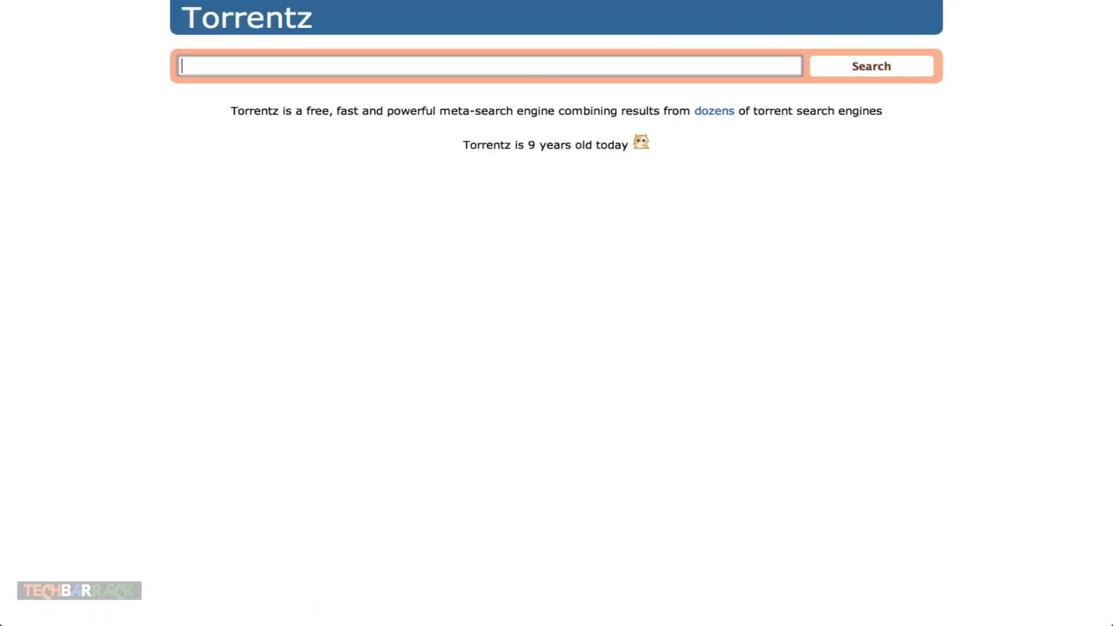
- Search Torrentz for ubuntu and open the 'Ubuntu11 04 Desktop i386 ISO' result
{"action": "type", "text": "ubuntu"}
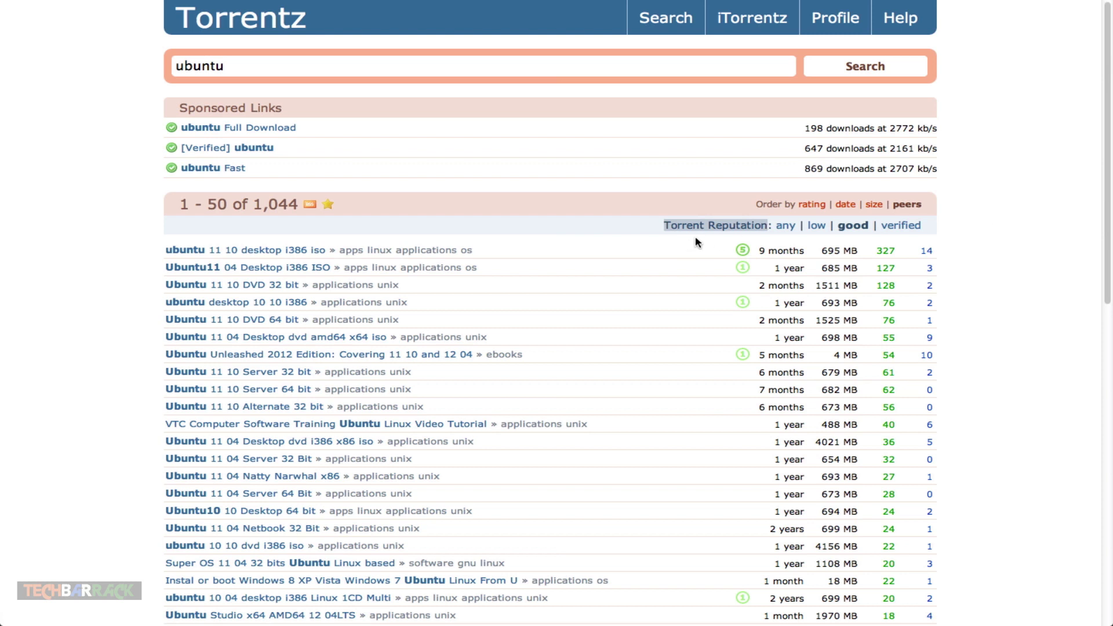
{"action": "mouse_move", "coordinate": [742, 250]}
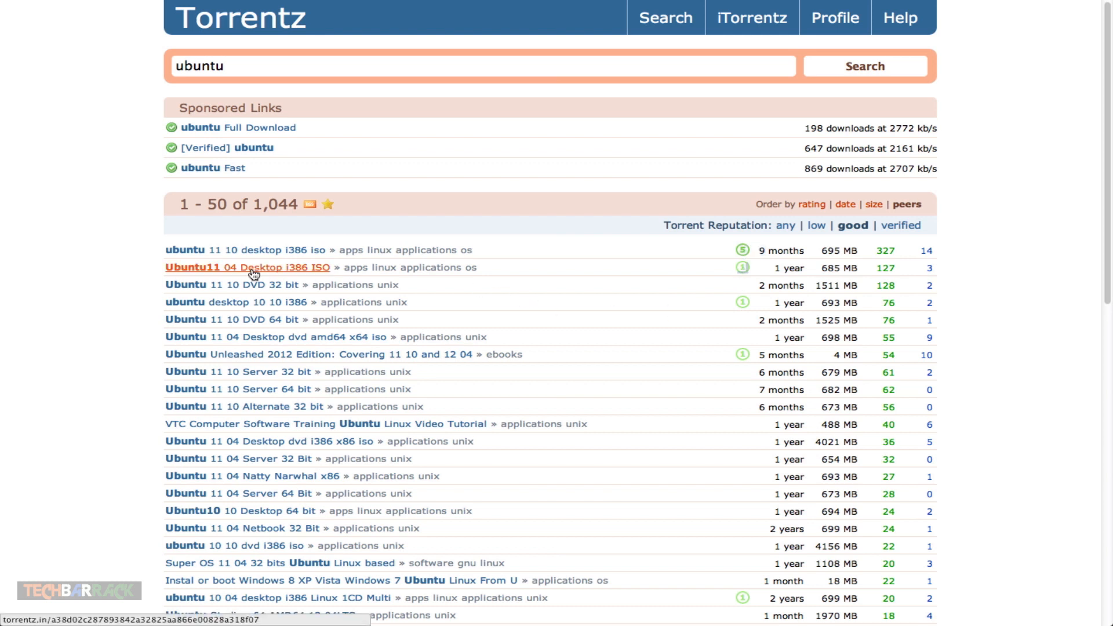
{"action": "left_click", "coordinate": [251, 266]}
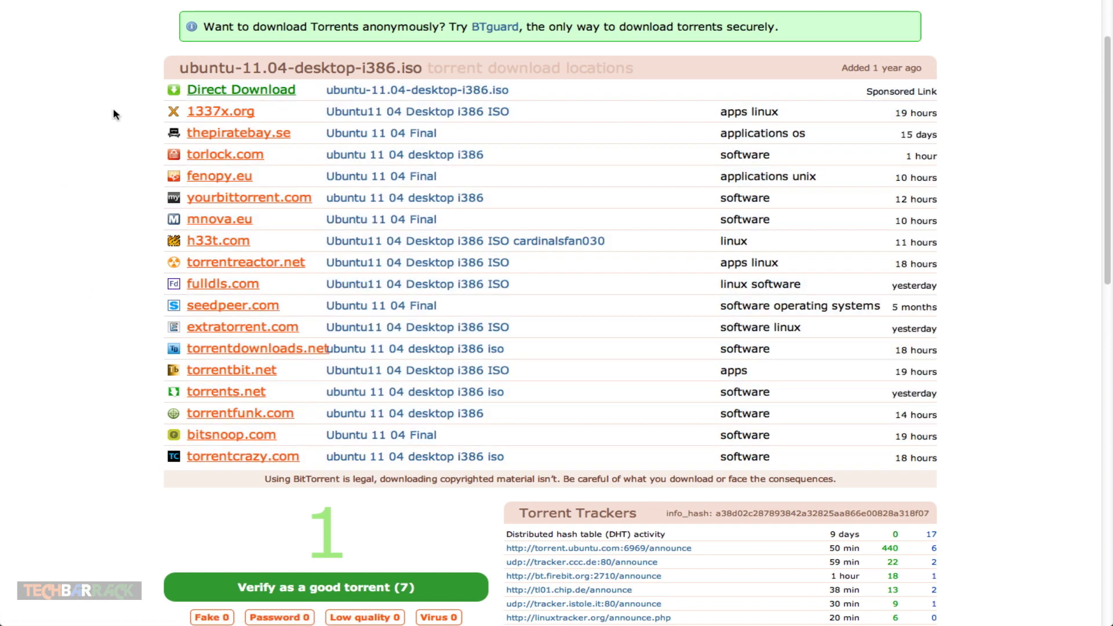
{"action": "mouse_move", "coordinate": [215, 252]}
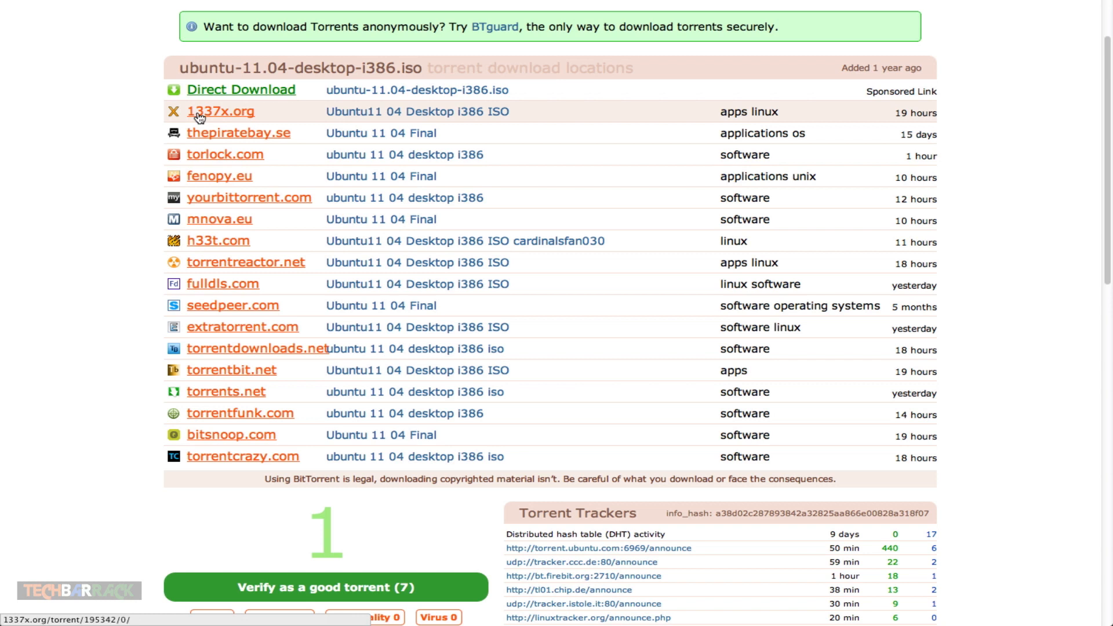
- Scroll the torrent page to its verification rating, contents and user comments
{"action": "scroll", "scroll_direction": "down", "scroll_amount": 3}
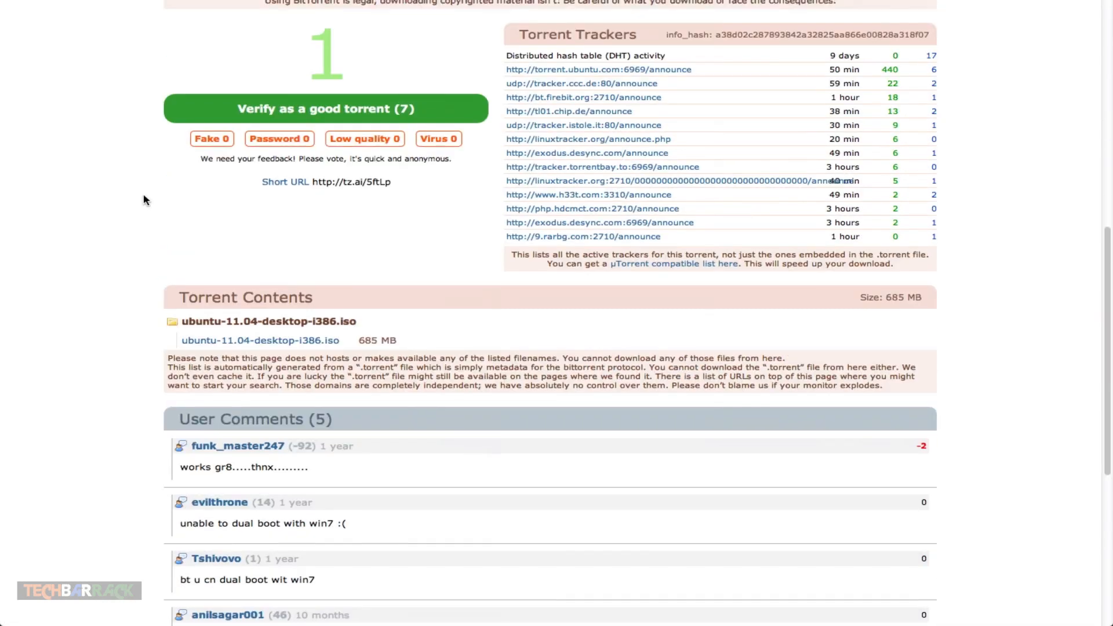
{"action": "scroll", "scroll_direction": "up", "scroll_amount": 3}
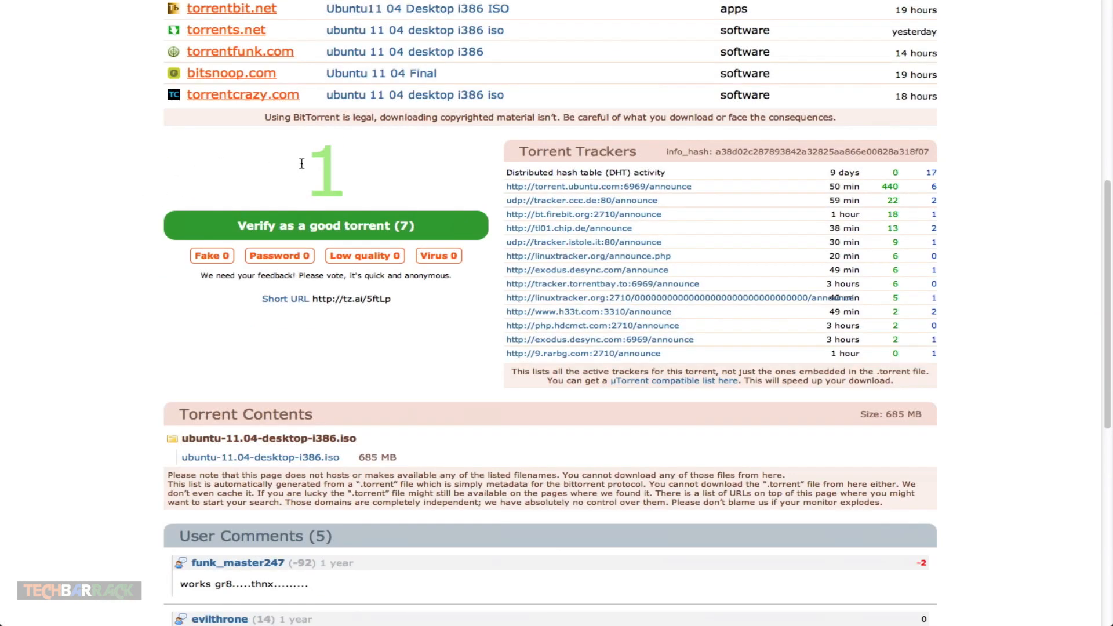
{"action": "mouse_move", "coordinate": [91, 225]}
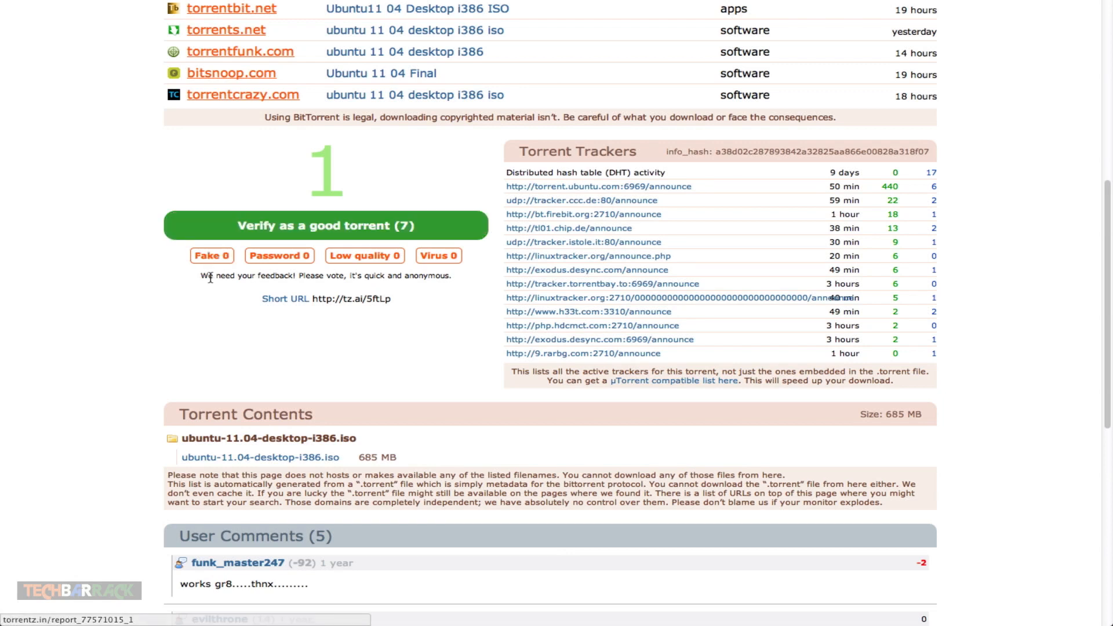
{"action": "mouse_move", "coordinate": [208, 288]}
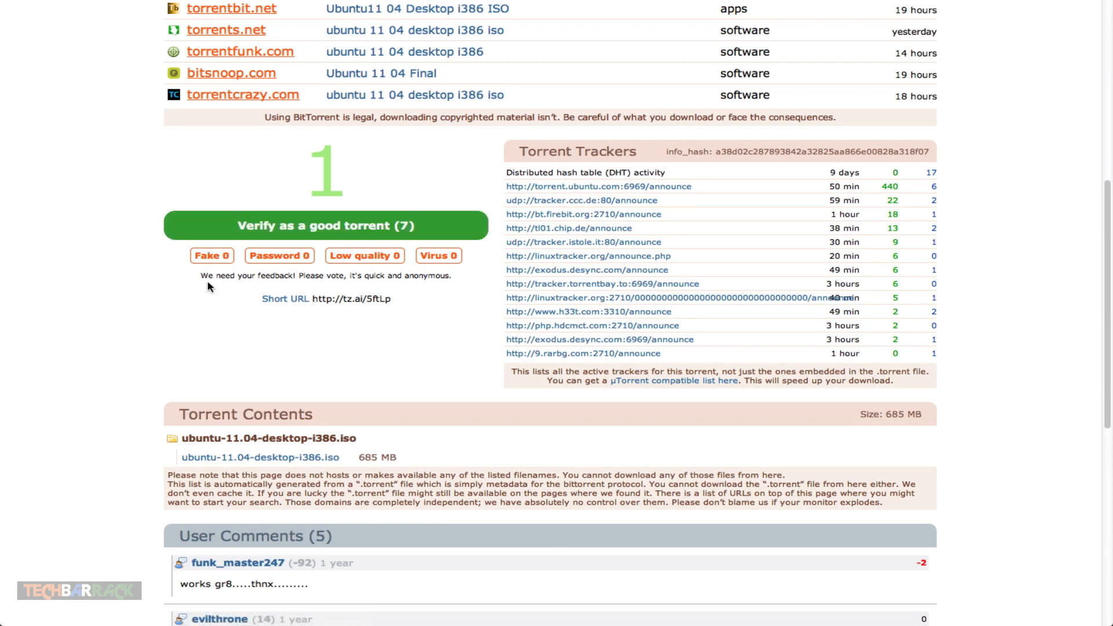
{"action": "mouse_move", "coordinate": [213, 285]}
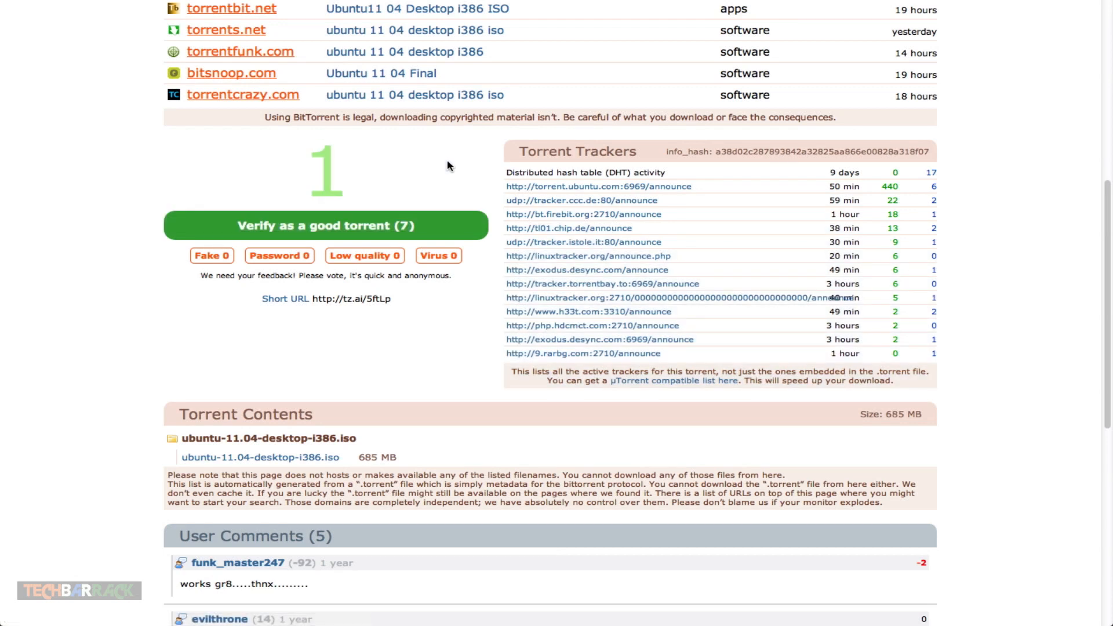
{"action": "scroll", "scroll_direction": "down", "scroll_amount": 3}
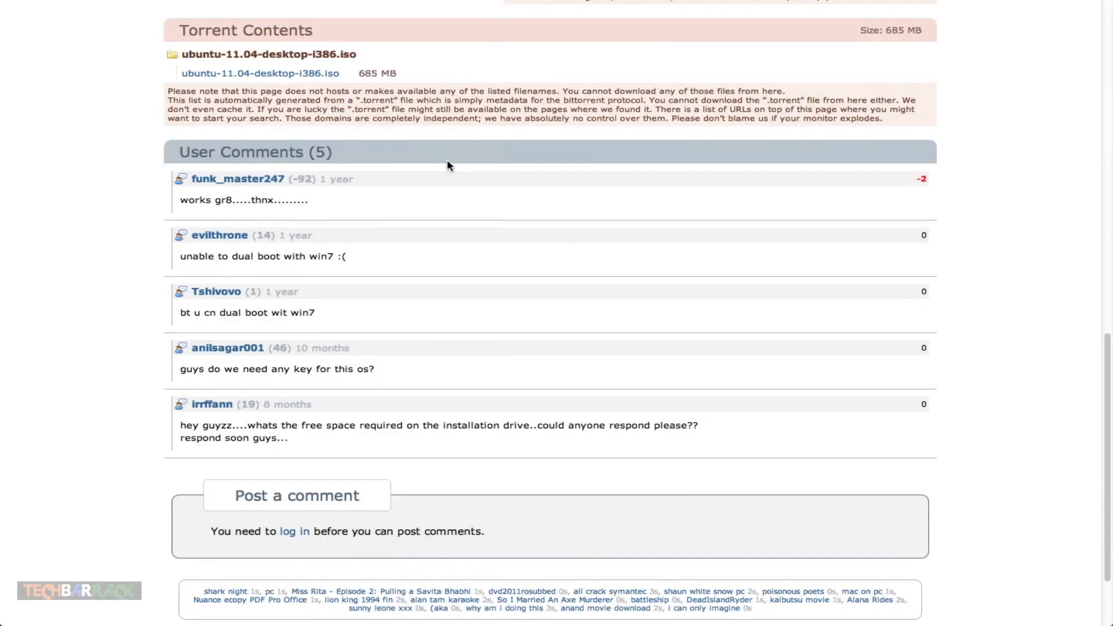
{"action": "mouse_move", "coordinate": [178, 155]}
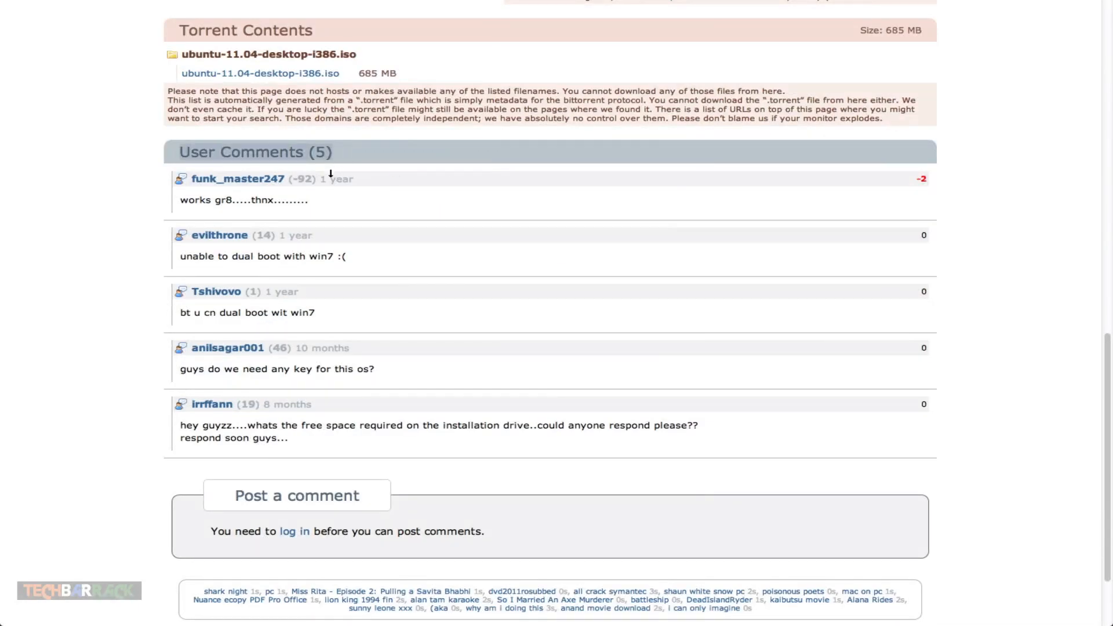
{"action": "mouse_move", "coordinate": [280, 211]}
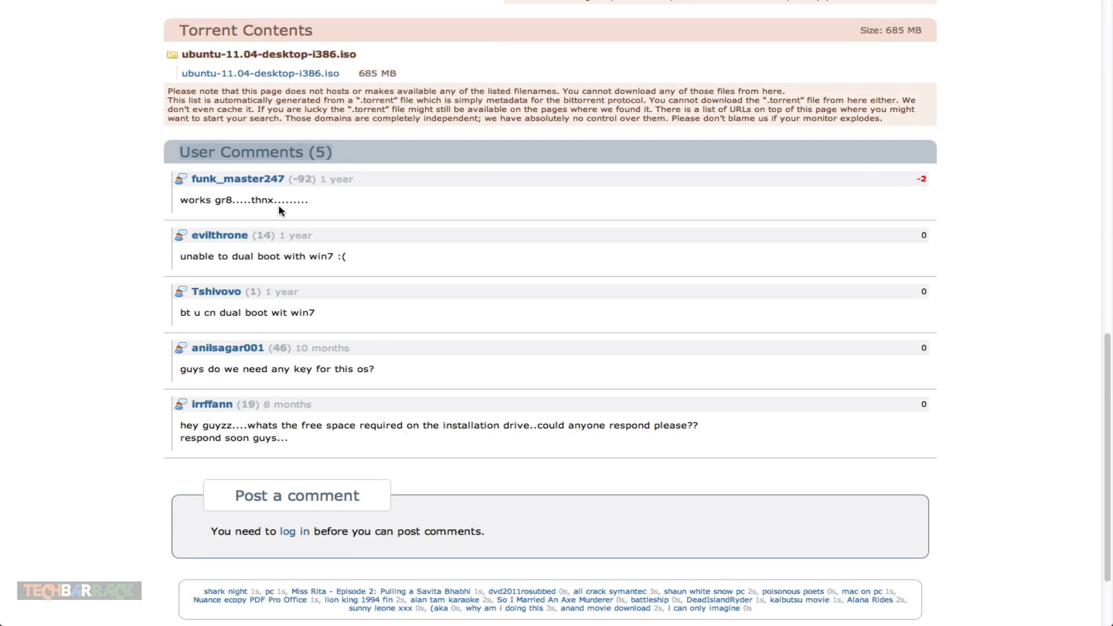
{"action": "mouse_move", "coordinate": [179, 119]}
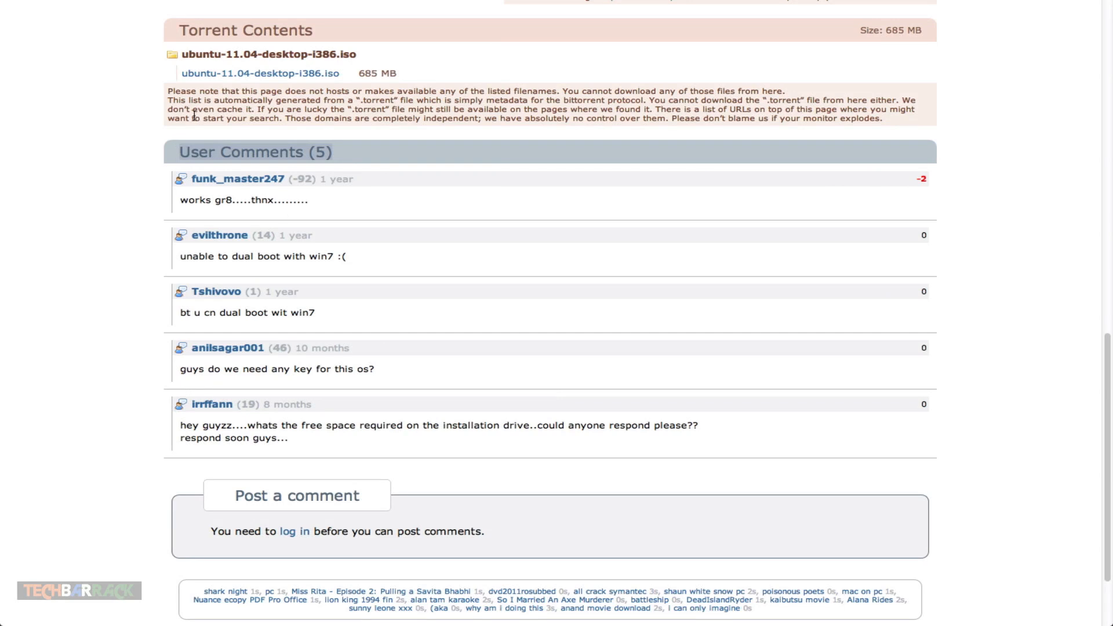
{"action": "double_click", "coordinate": [192, 200]}
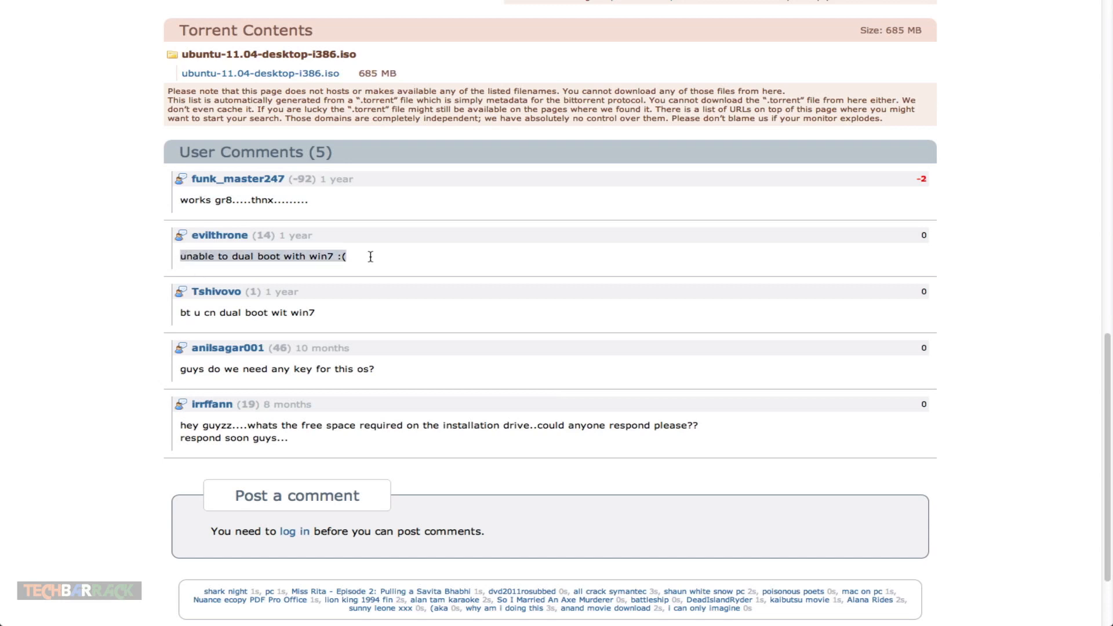
{"action": "mouse_move", "coordinate": [364, 260]}
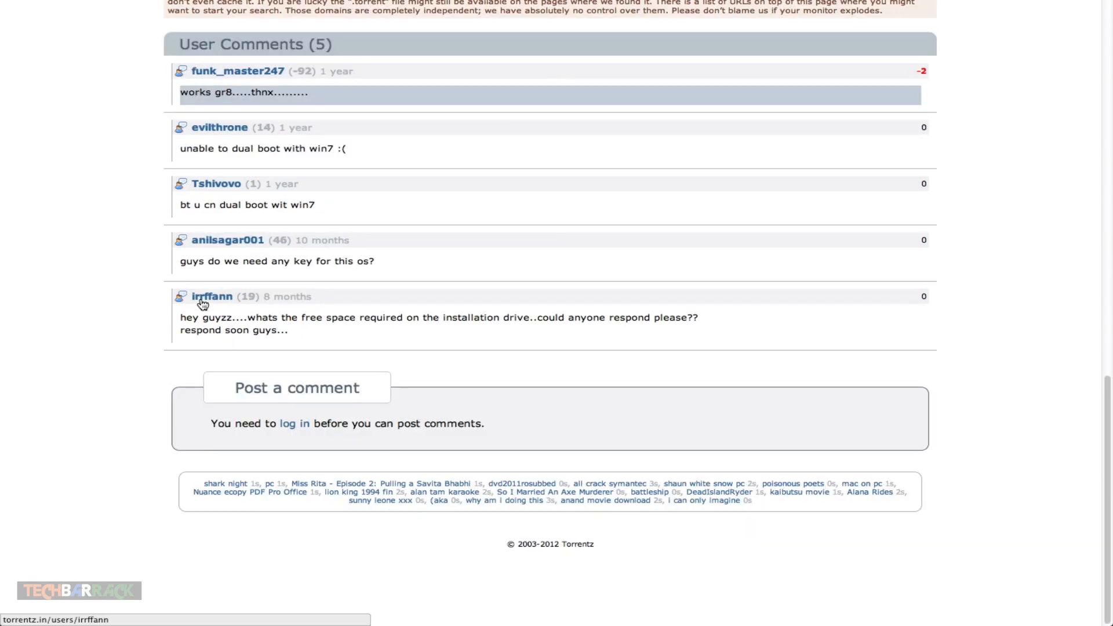
{"action": "scroll", "scroll_direction": "up", "scroll_amount": 3}
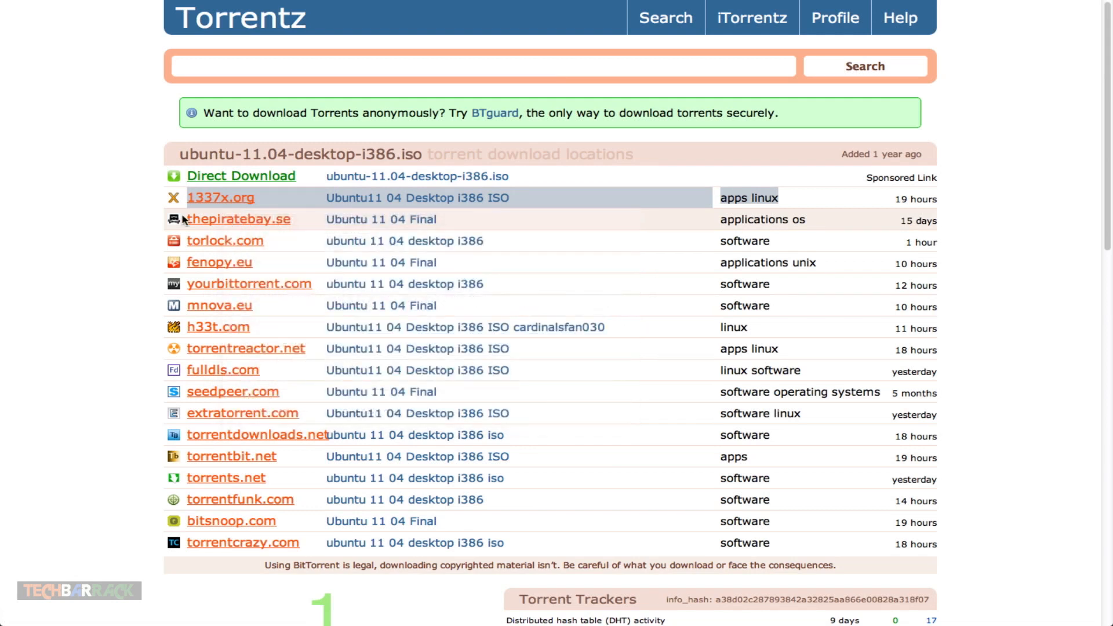
- From Torrentz's download-site list, open the 1337x.org page for the Ubuntu ISO
{"action": "right_click", "coordinate": [237, 219]}
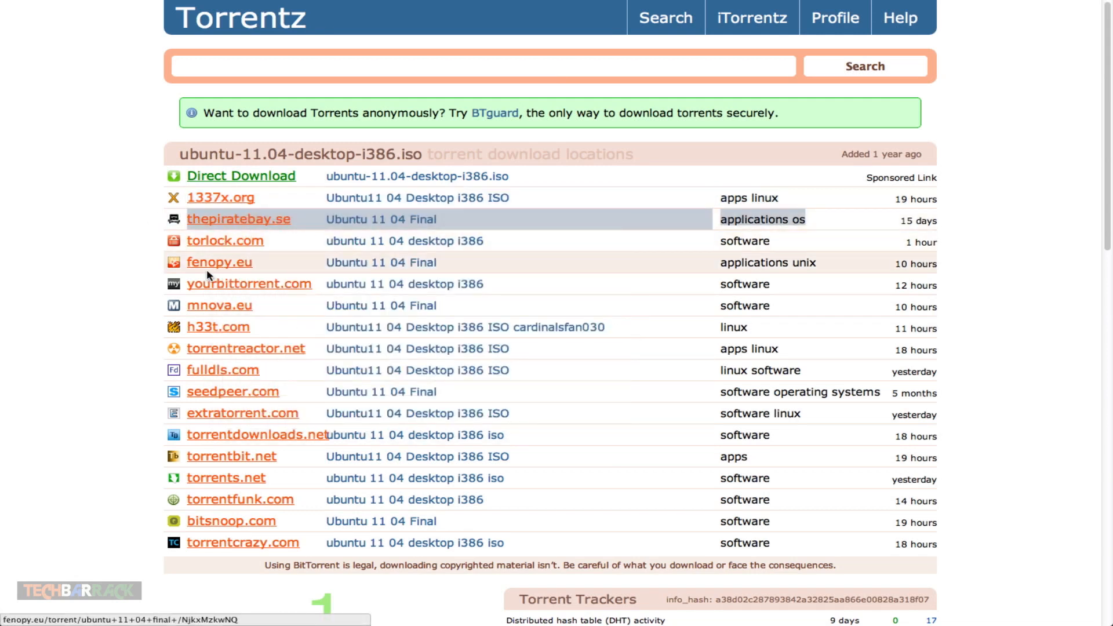
{"action": "mouse_move", "coordinate": [220, 250]}
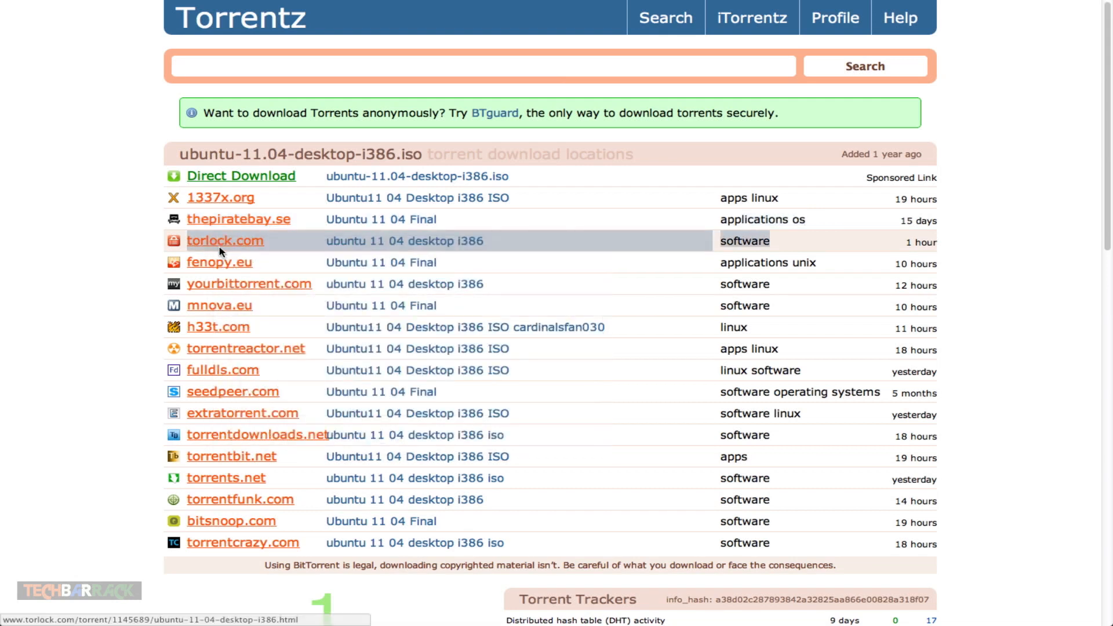
{"action": "mouse_move", "coordinate": [230, 327]}
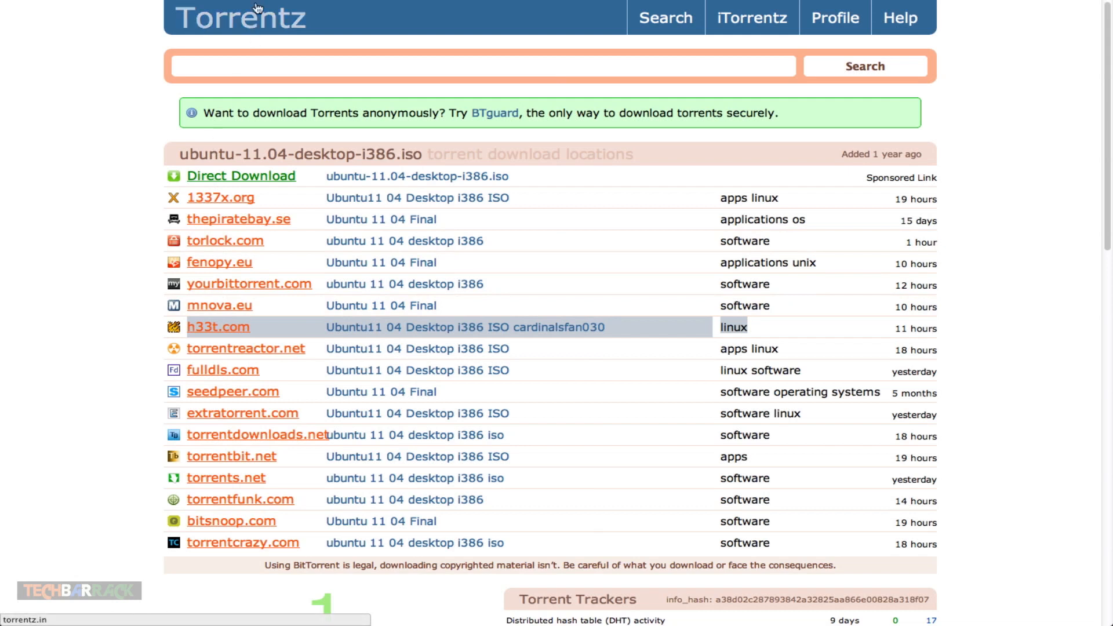
{"action": "left_click", "coordinate": [220, 197]}
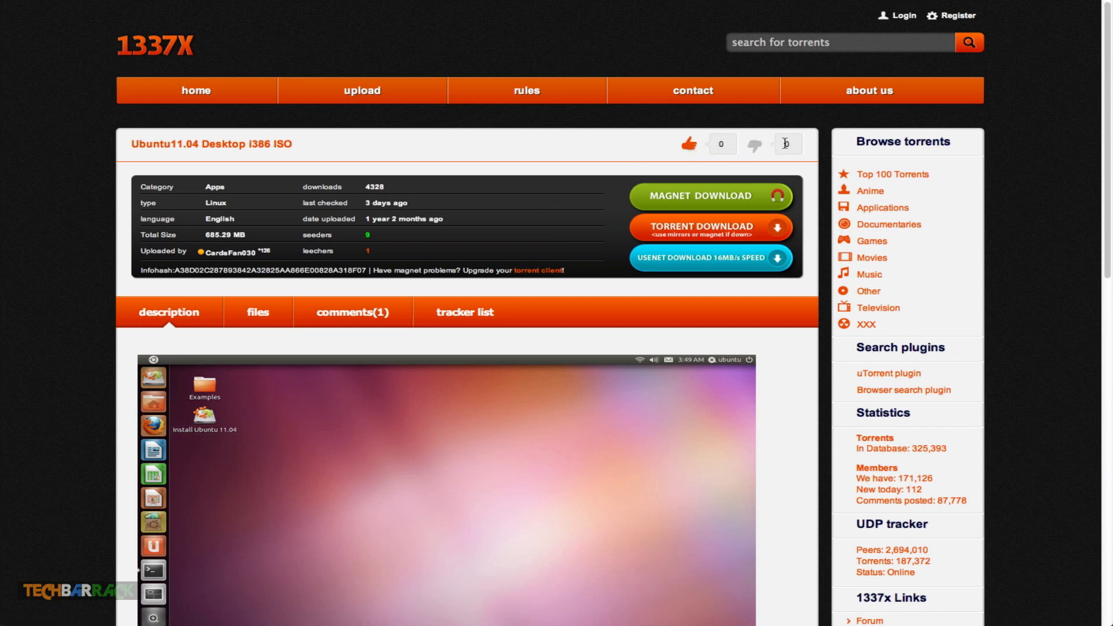
- View the 1337x torrent's single comment asking whether it is 32bit or 64bit
{"action": "left_click", "coordinate": [690, 144]}
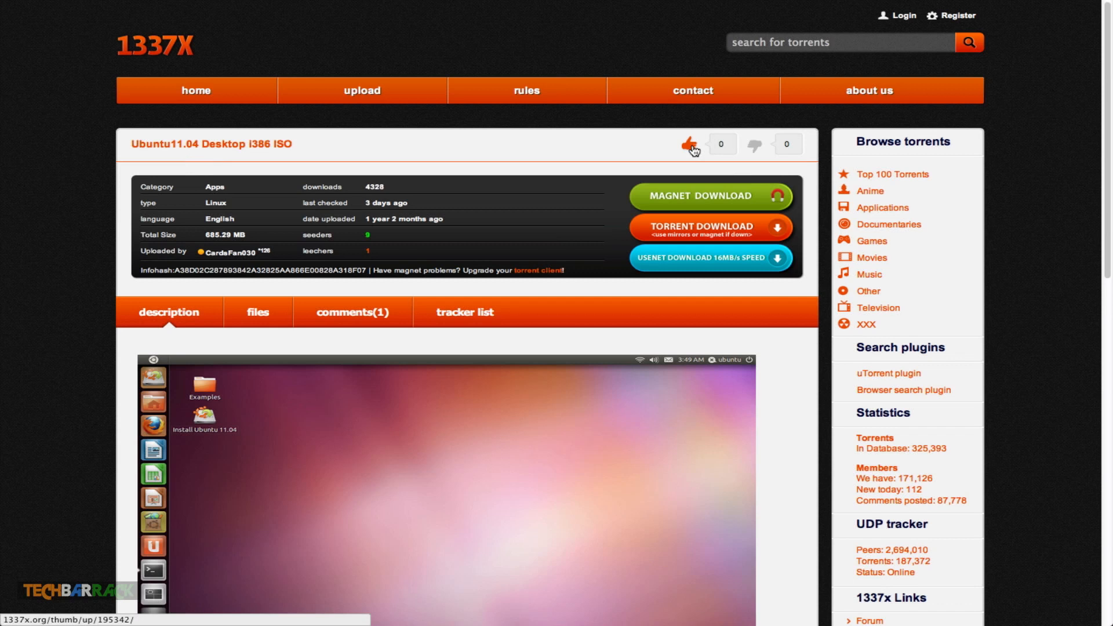
{"action": "scroll", "scroll_direction": "down", "scroll_amount": 3}
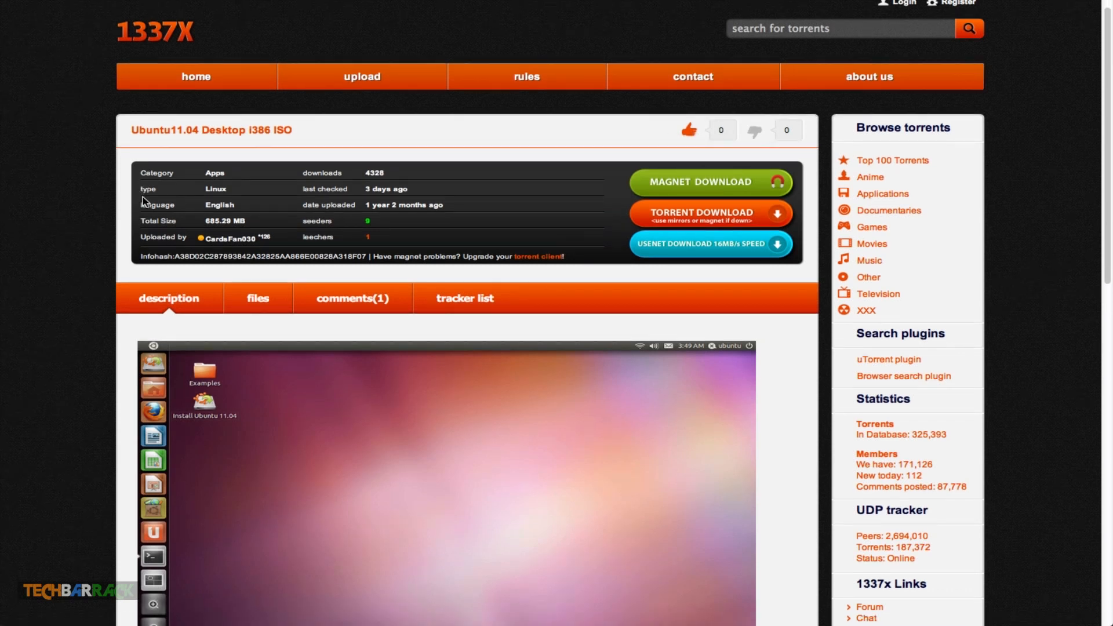
{"action": "left_click", "coordinate": [353, 298]}
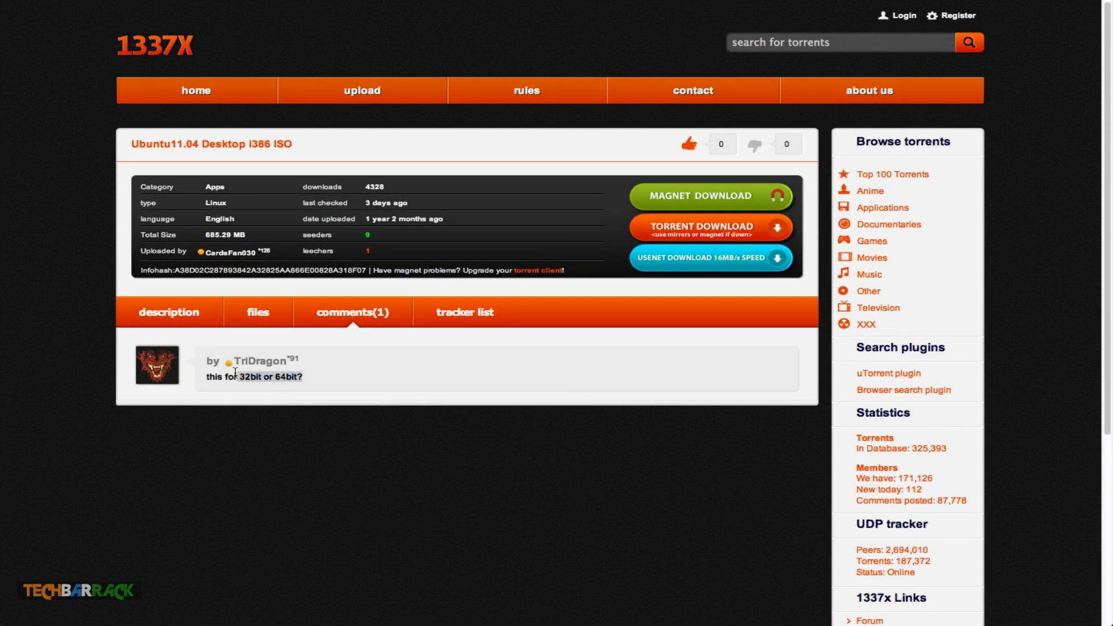
{"action": "left_click", "coordinate": [168, 312]}
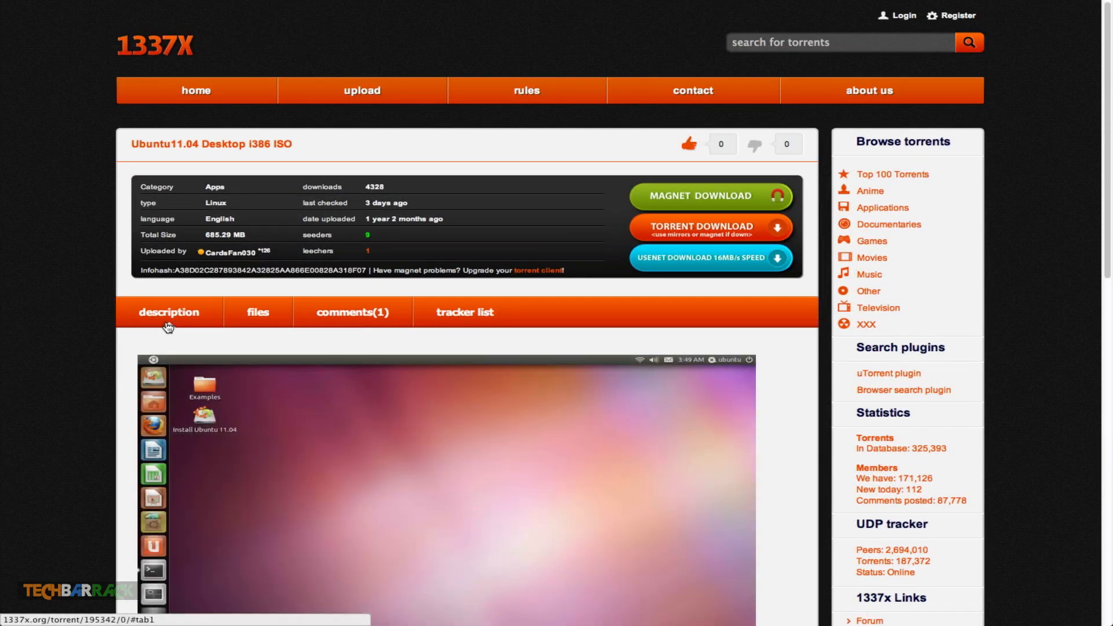
{"action": "left_click", "coordinate": [353, 312]}
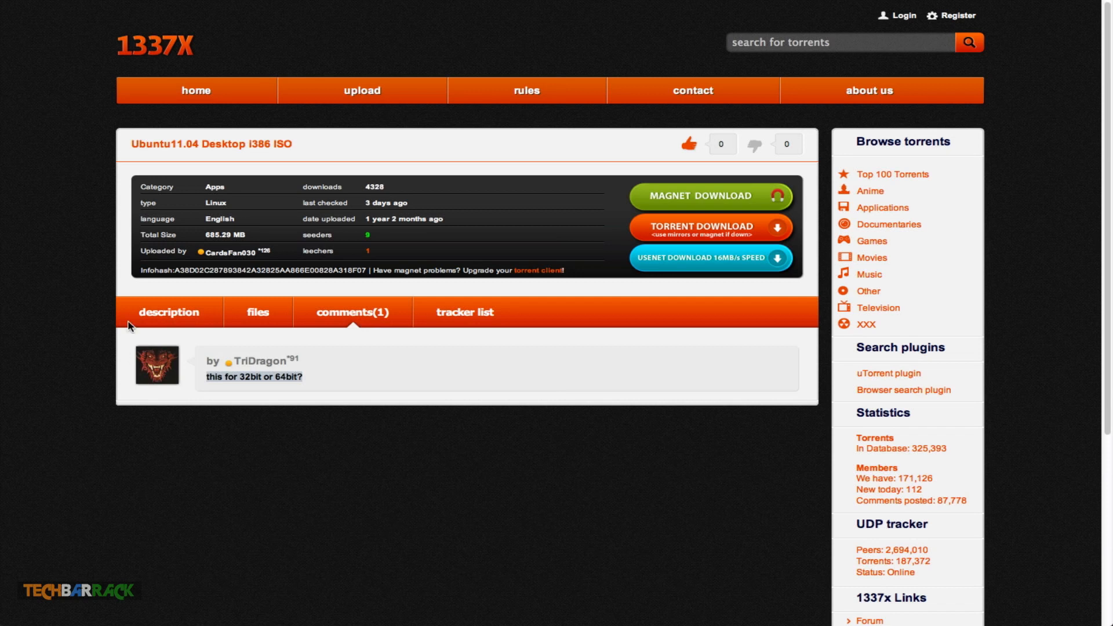
{"action": "scroll", "scroll_direction": "down", "scroll_amount": 3}
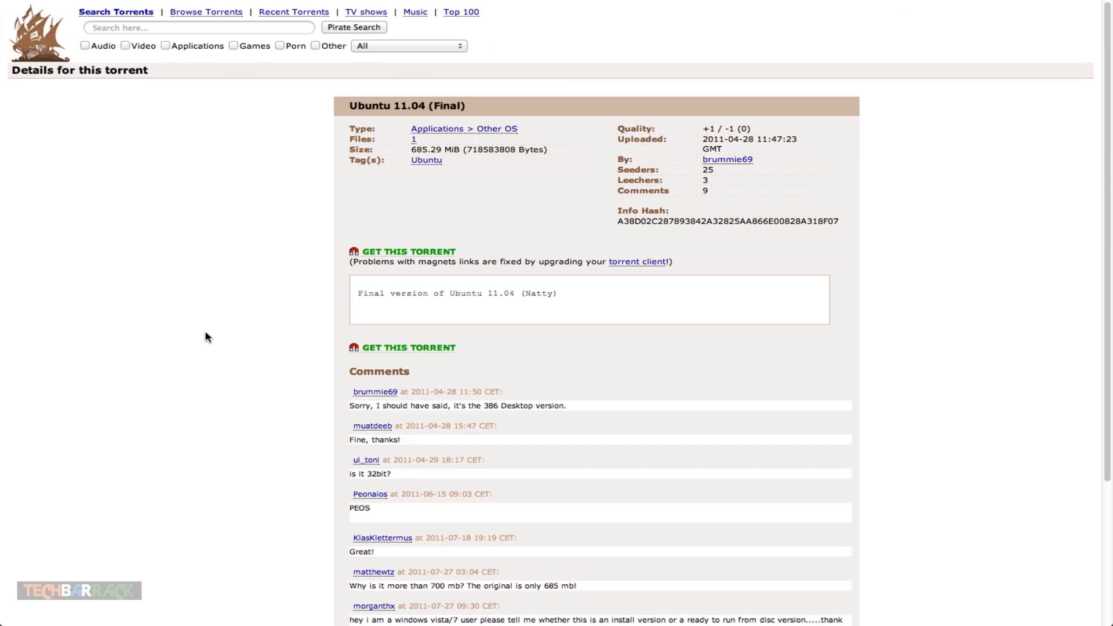
{"action": "mouse_move", "coordinate": [293, 377]}
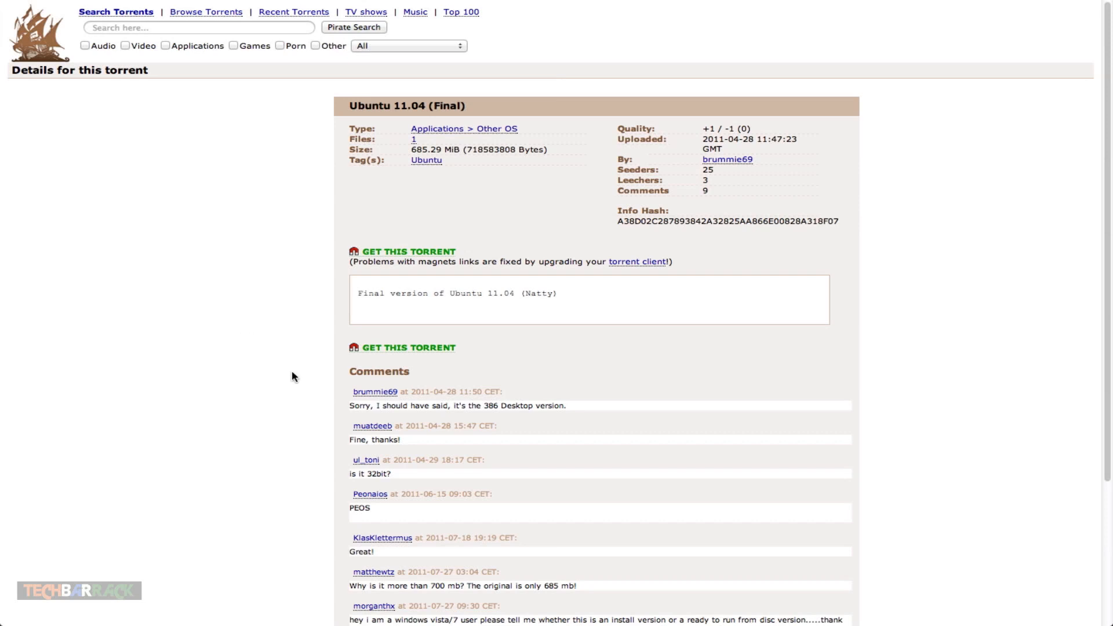
- Scroll down the Pirate Bay Ubuntu 11.04 (Final) page through its nine comments
{"action": "scroll", "scroll_direction": "down", "scroll_amount": 3}
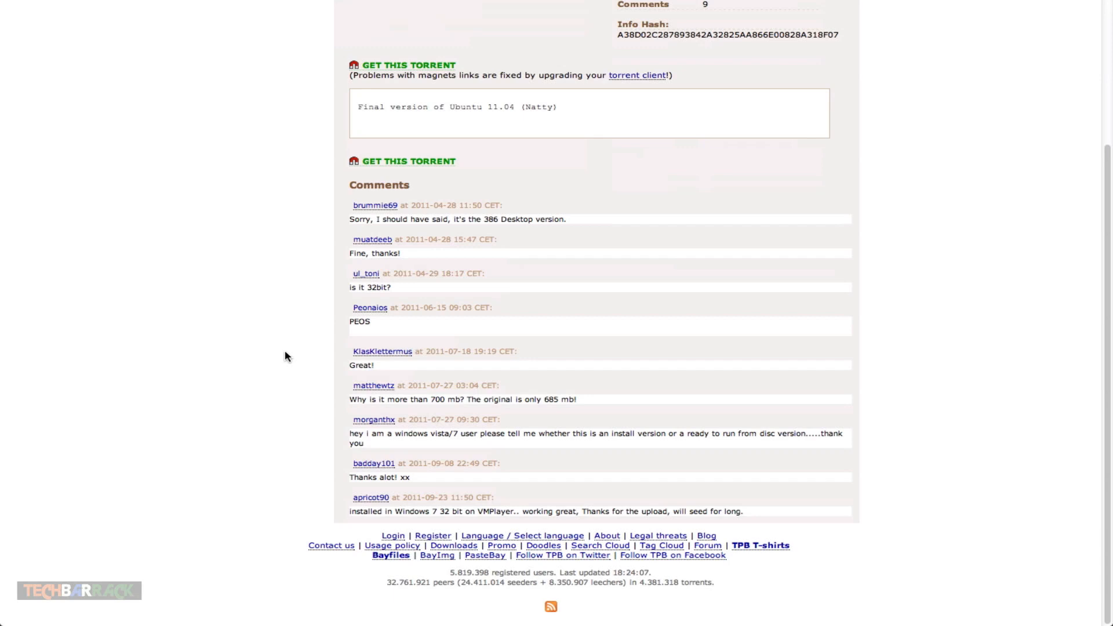
{"action": "mouse_move", "coordinate": [414, 216]}
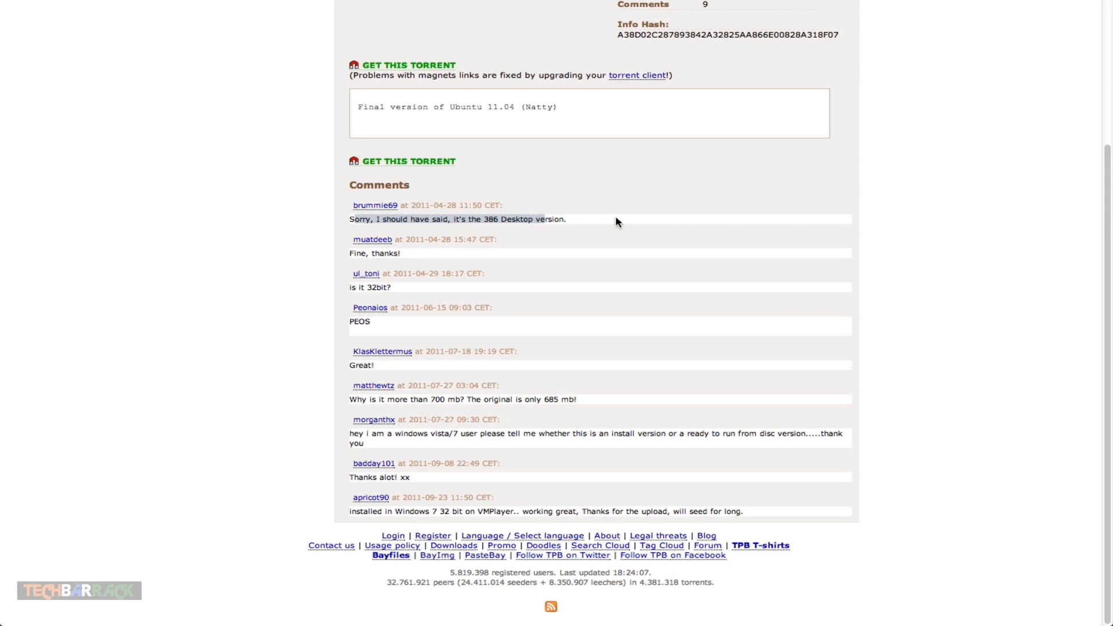
{"action": "mouse_move", "coordinate": [370, 253]}
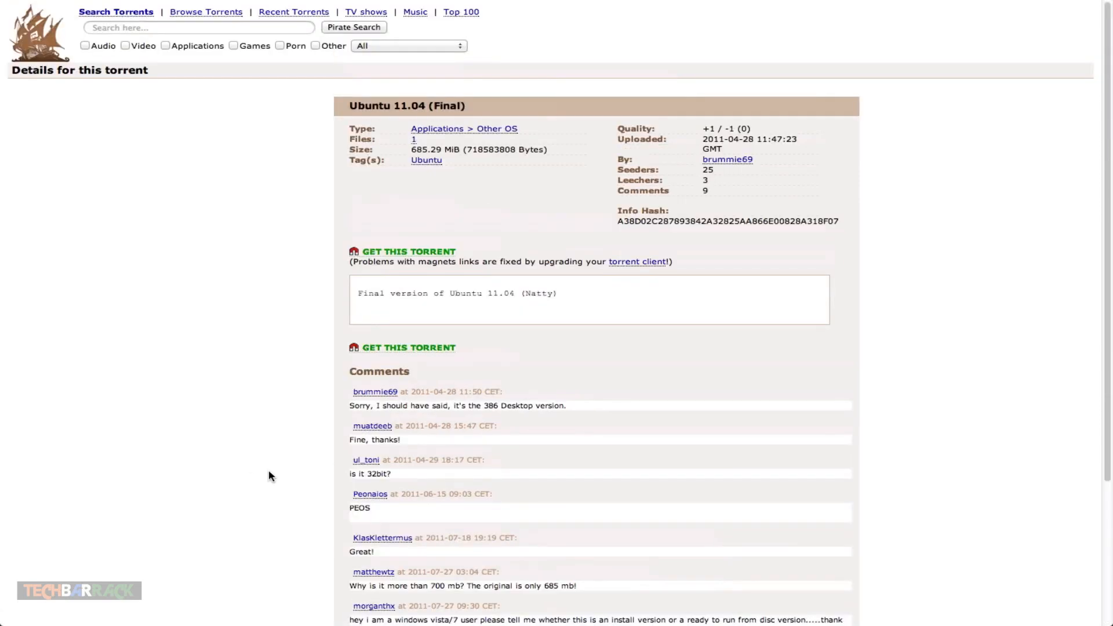
{"action": "mouse_move", "coordinate": [318, 362]}
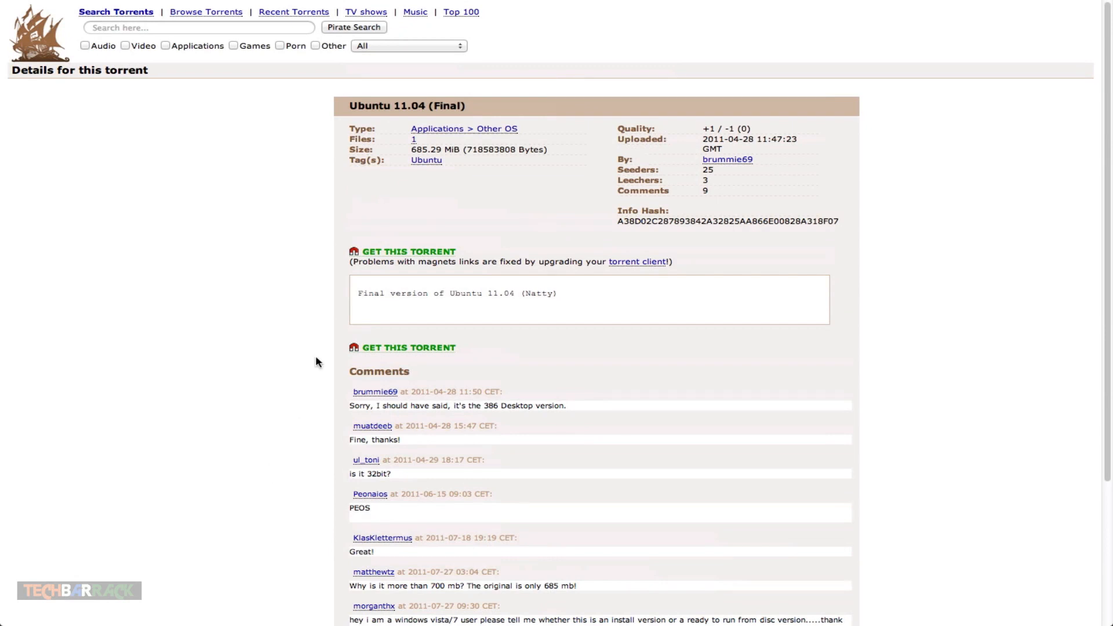
{"action": "mouse_move", "coordinate": [376, 234]}
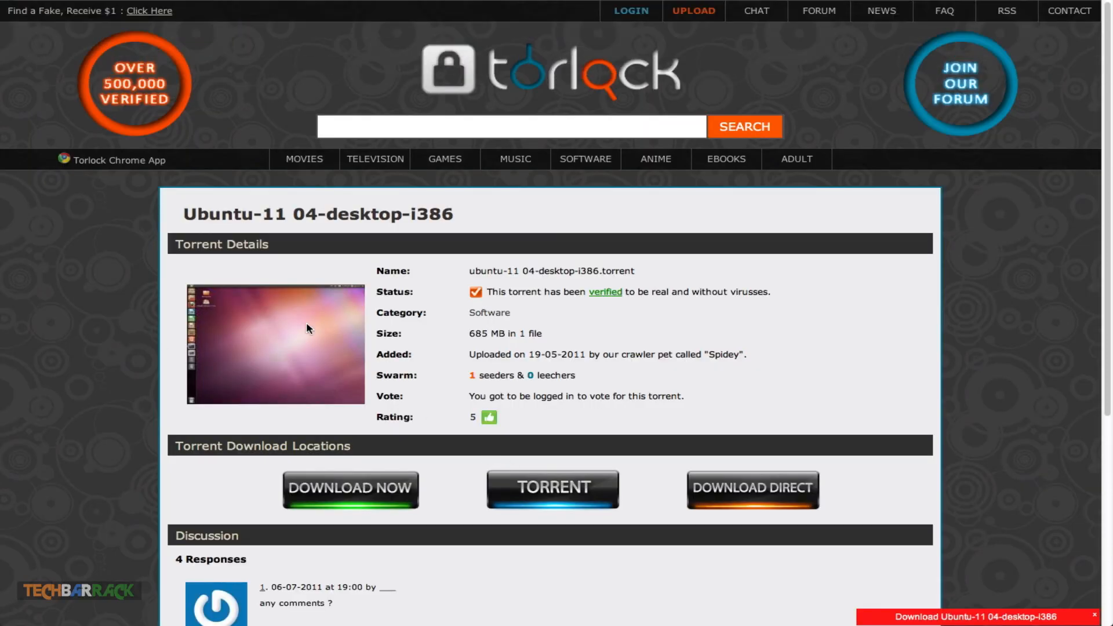
{"action": "mouse_move", "coordinate": [464, 329]}
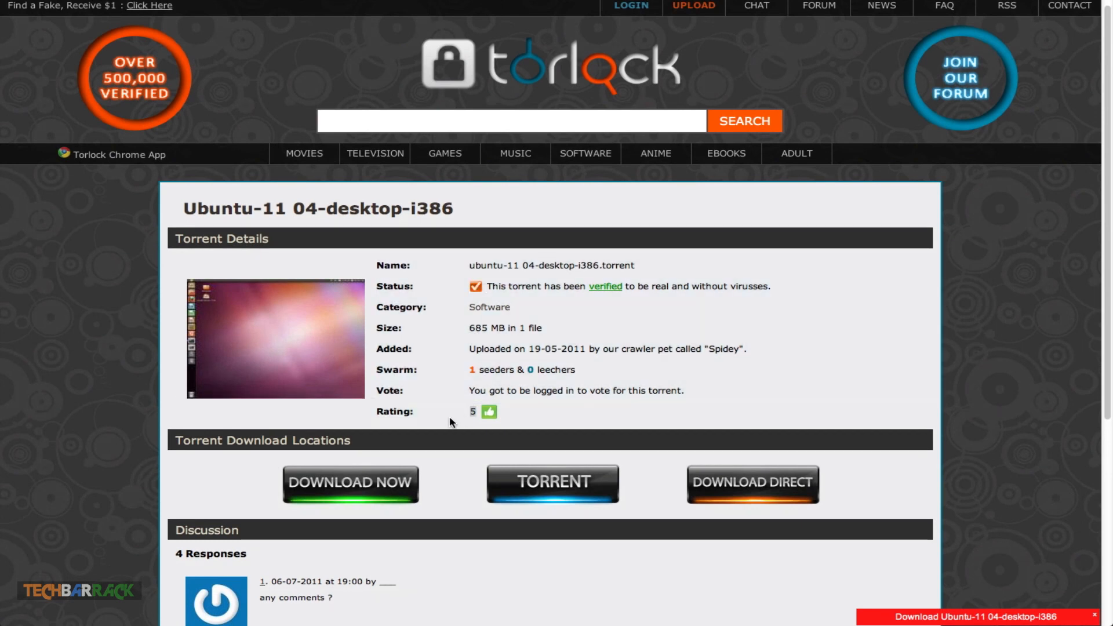
{"action": "mouse_move", "coordinate": [452, 417]}
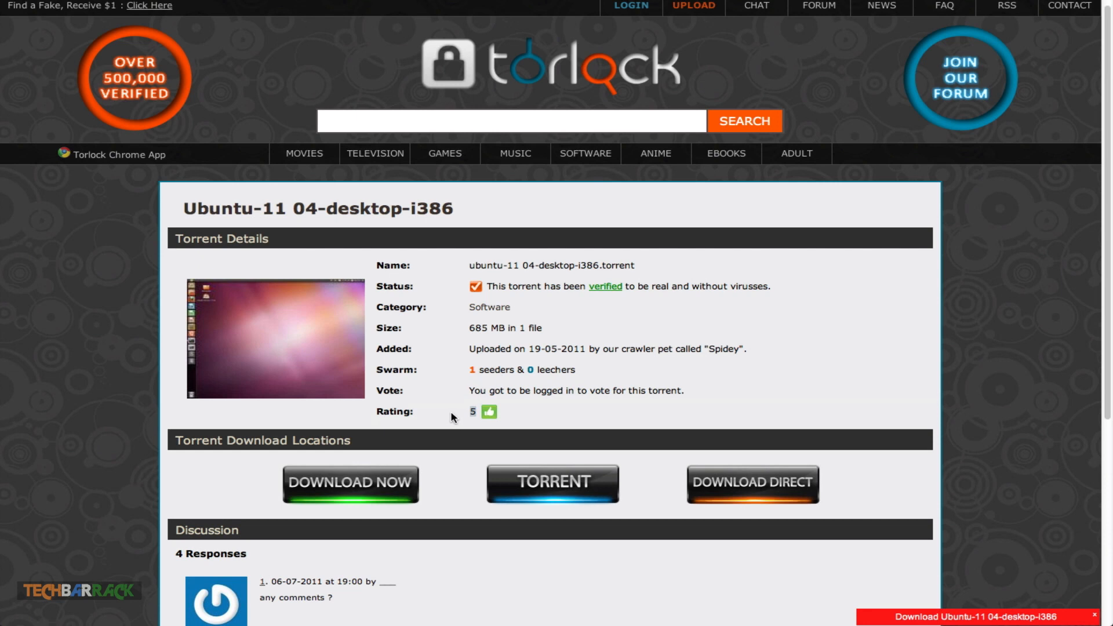
- Scroll the Torlock verified torrent page to its Discussion responses and Torrent Files
{"action": "scroll", "scroll_direction": "down", "scroll_amount": 3}
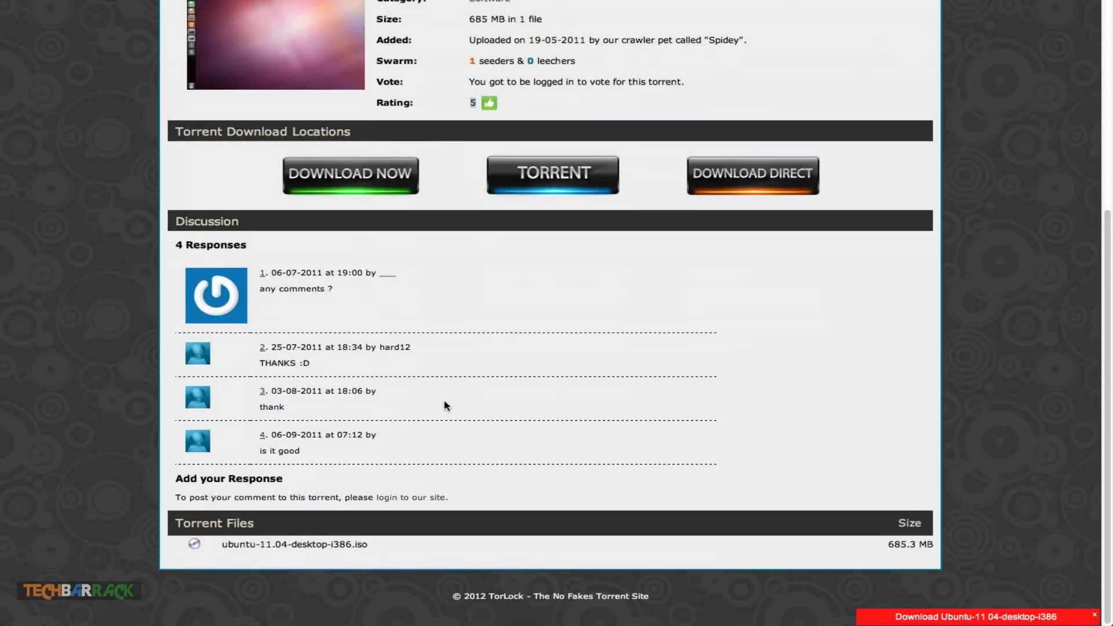
{"action": "mouse_move", "coordinate": [272, 381]}
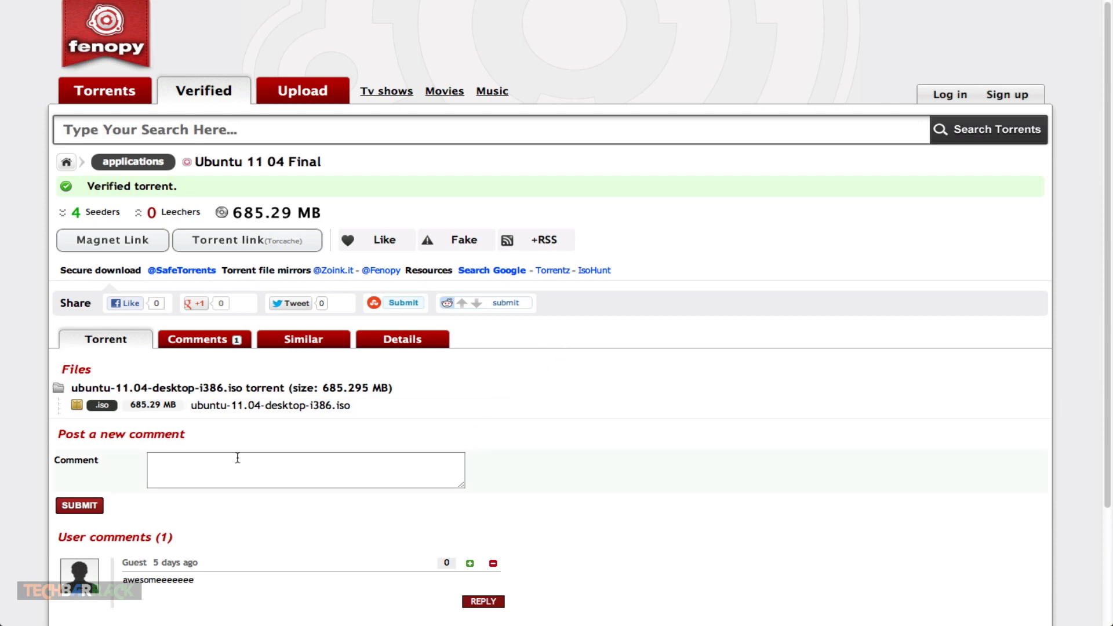
- Scroll the Fenopy page past its single iso file to the one user comment
{"action": "scroll", "scroll_direction": "down", "scroll_amount": 3}
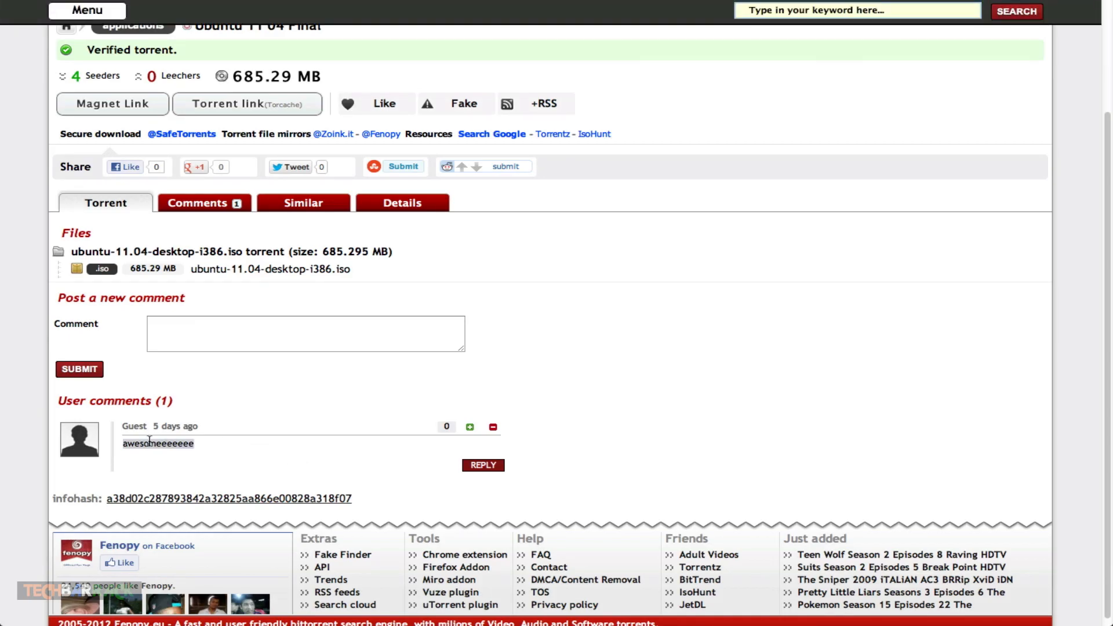
{"action": "scroll", "scroll_direction": "up", "scroll_amount": 3}
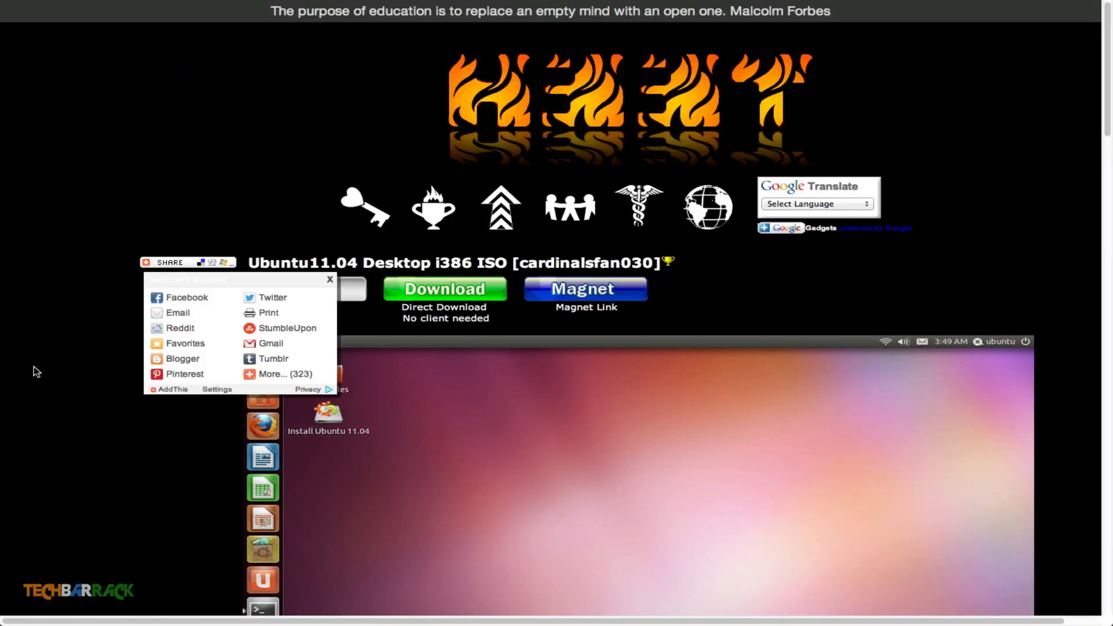
- Skim the h33t Ubuntu 11.04 ISO torrent page, then return to the Tech Barrack article
{"action": "scroll", "scroll_direction": "down", "scroll_amount": 3}
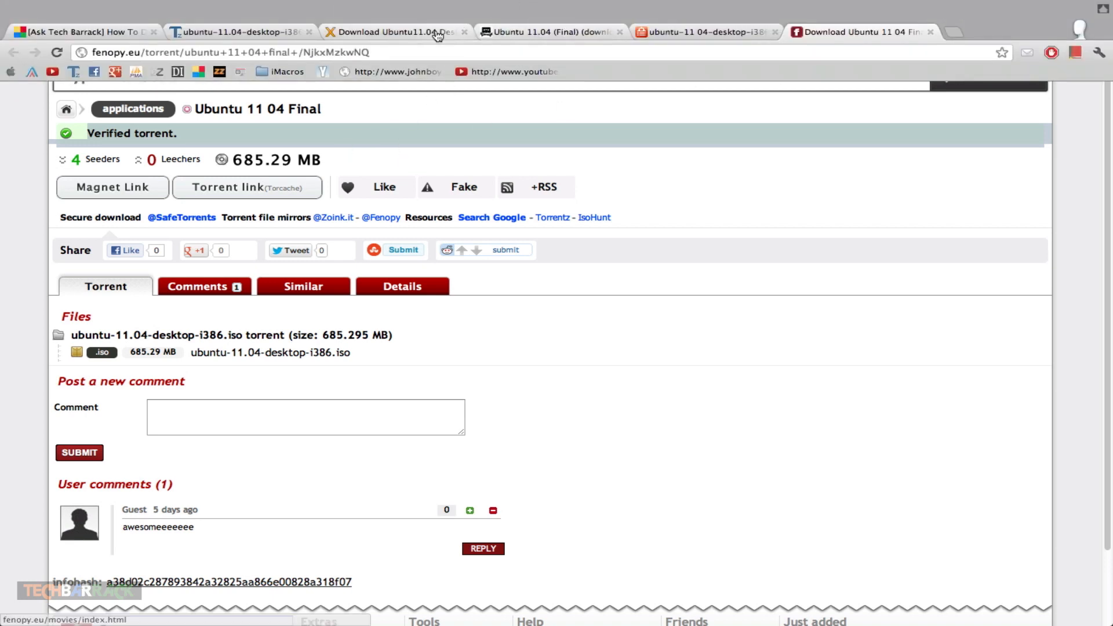
{"action": "left_click", "coordinate": [242, 31]}
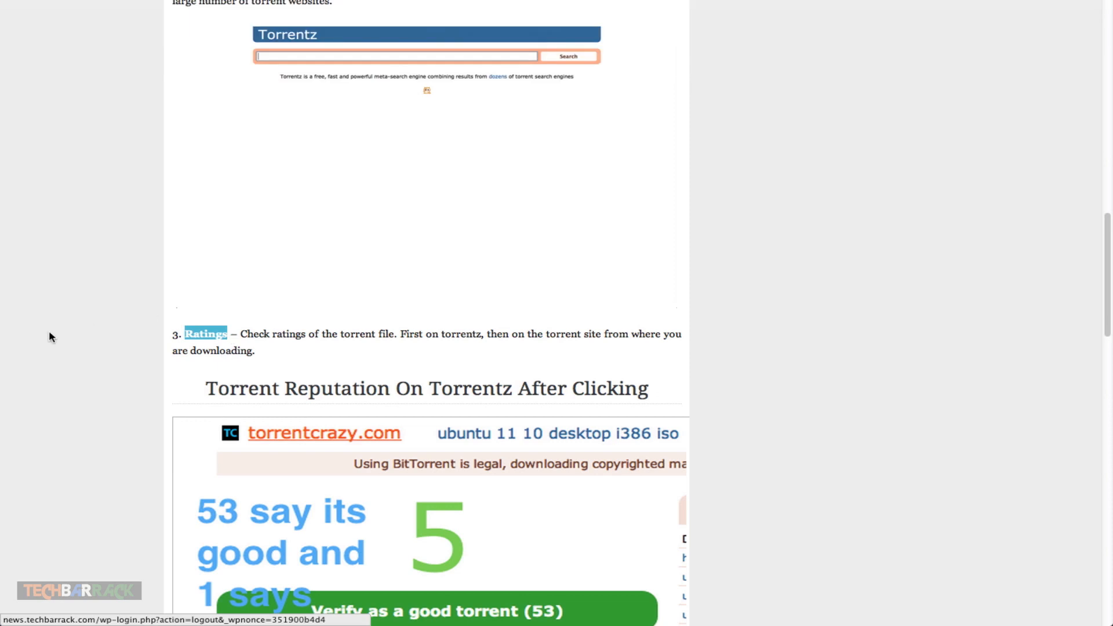
- Read the article's tips from Ratings down to Avoid and "Exe" File Virus
{"action": "scroll", "scroll_direction": "down", "scroll_amount": 3}
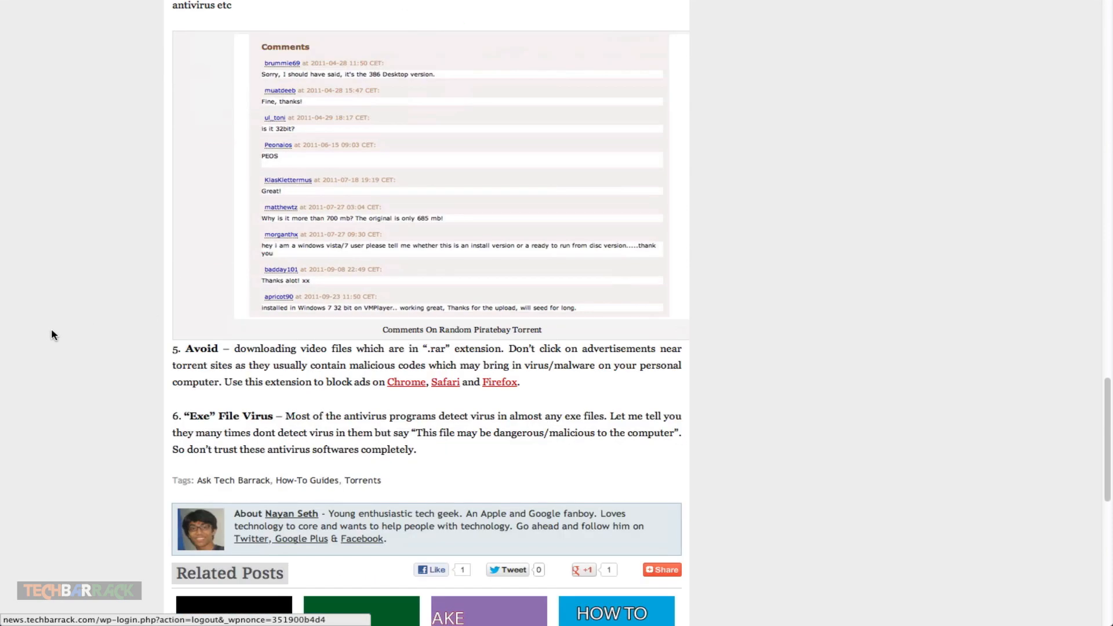
{"action": "scroll", "scroll_direction": "down", "scroll_amount": 3}
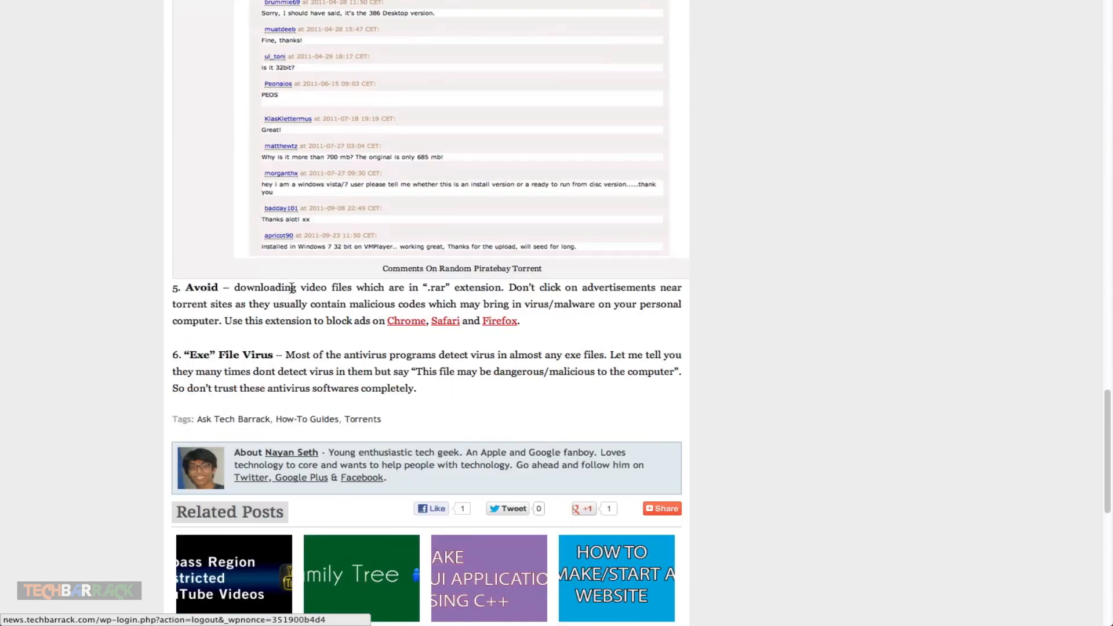
{"action": "scroll", "scroll_direction": "down", "scroll_amount": 3}
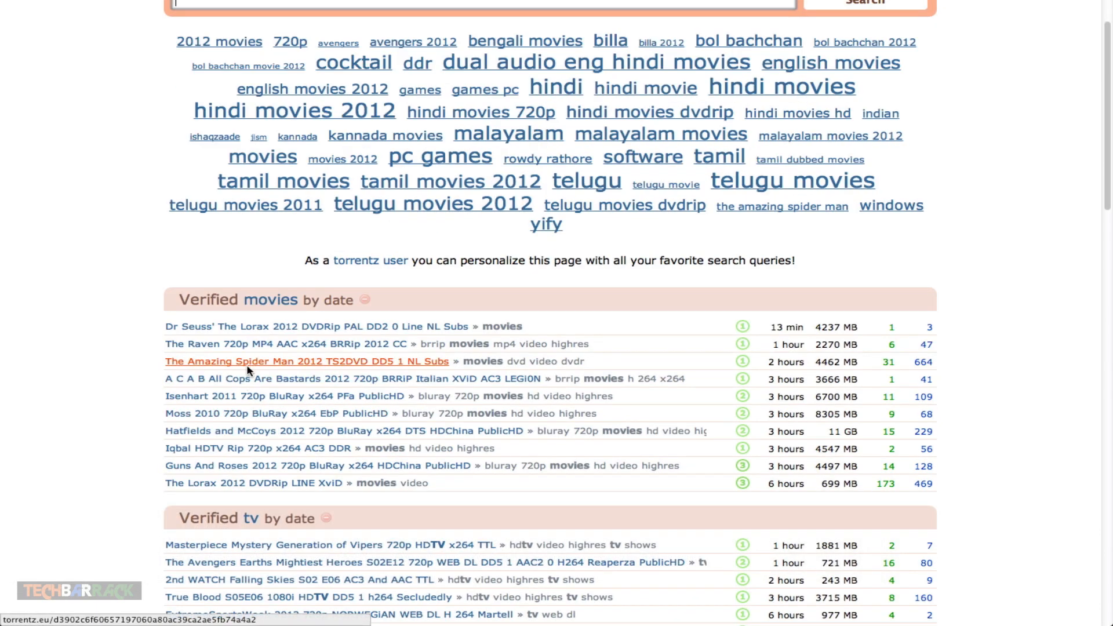
- View The Amazing Spider Man 2012 TS2DVD torrent's contents and comments on Torrentz
{"action": "left_click", "coordinate": [306, 362]}
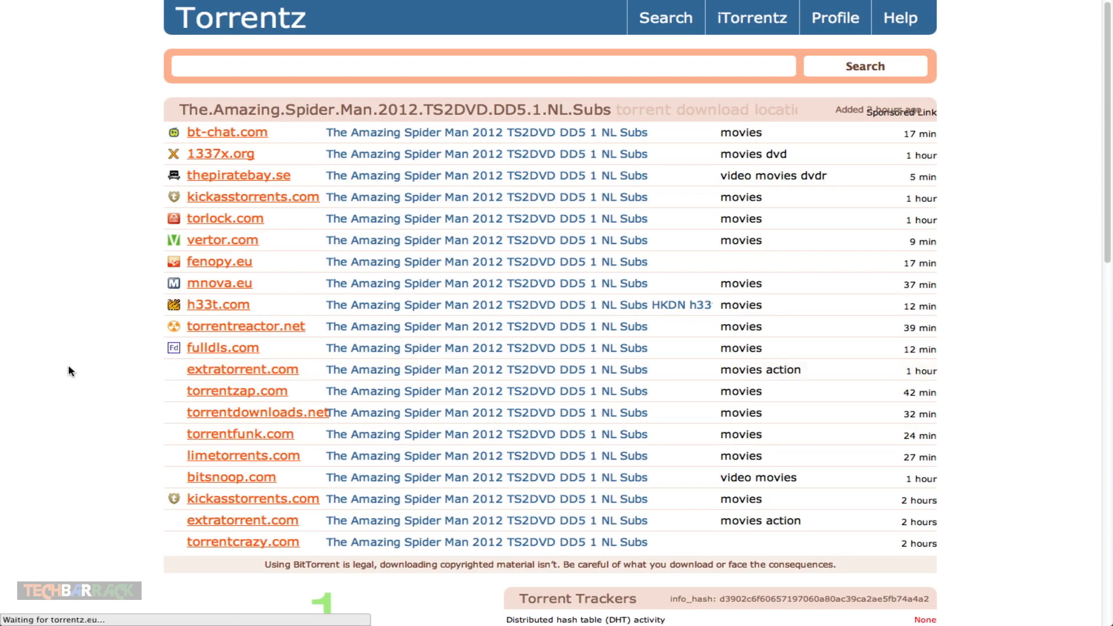
{"action": "scroll", "scroll_direction": "down", "scroll_amount": 3}
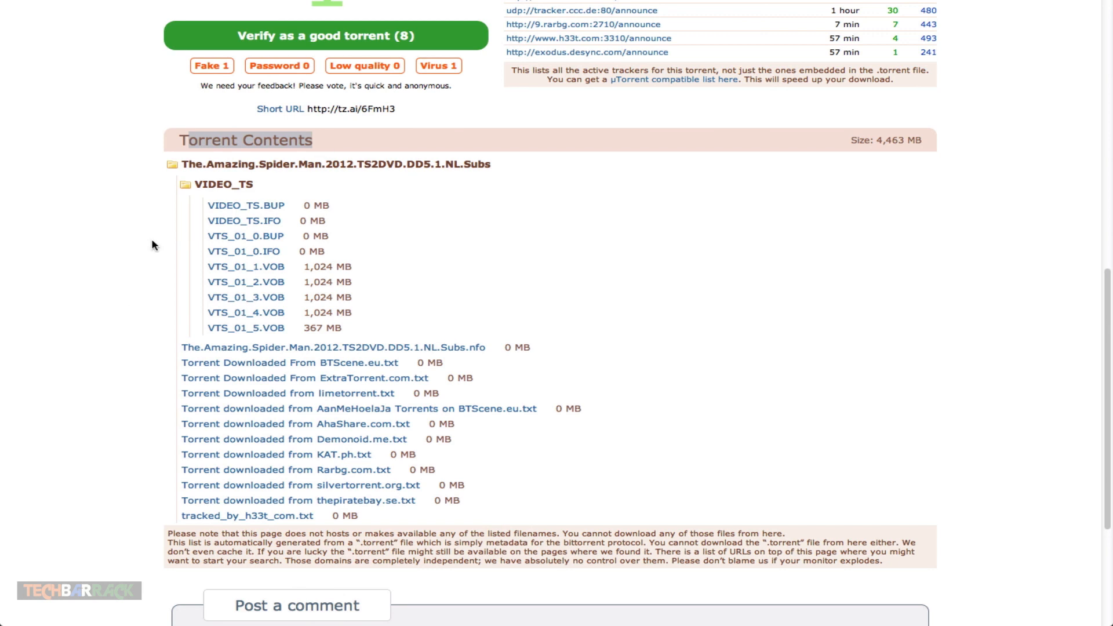
{"action": "scroll", "scroll_direction": "down", "scroll_amount": 3}
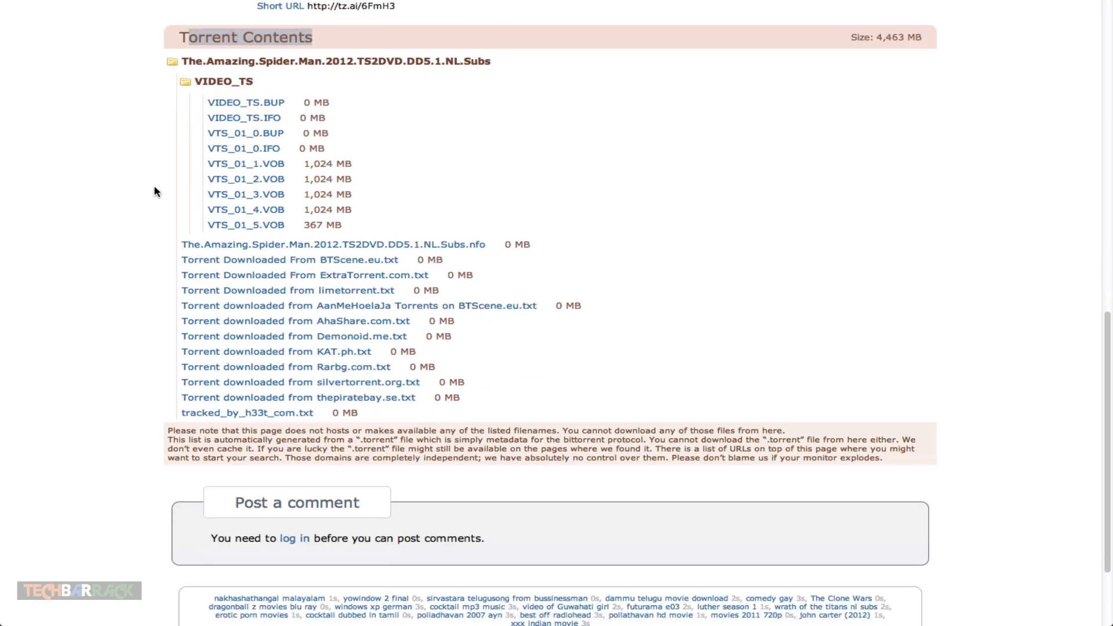
{"action": "mouse_move", "coordinate": [478, 359]}
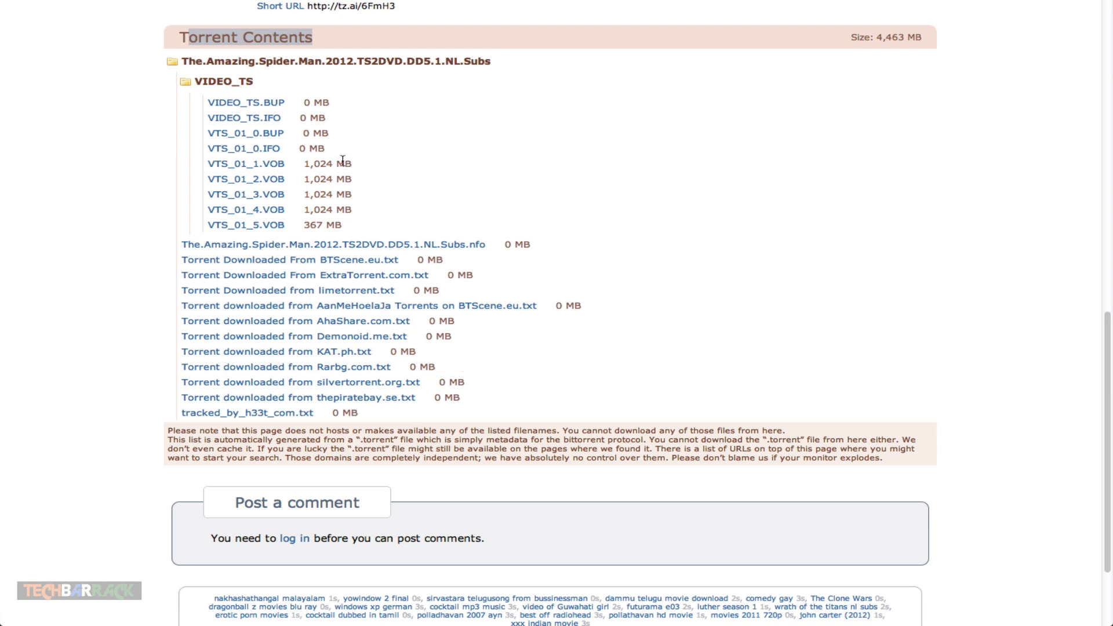
{"action": "mouse_move", "coordinate": [573, 193]}
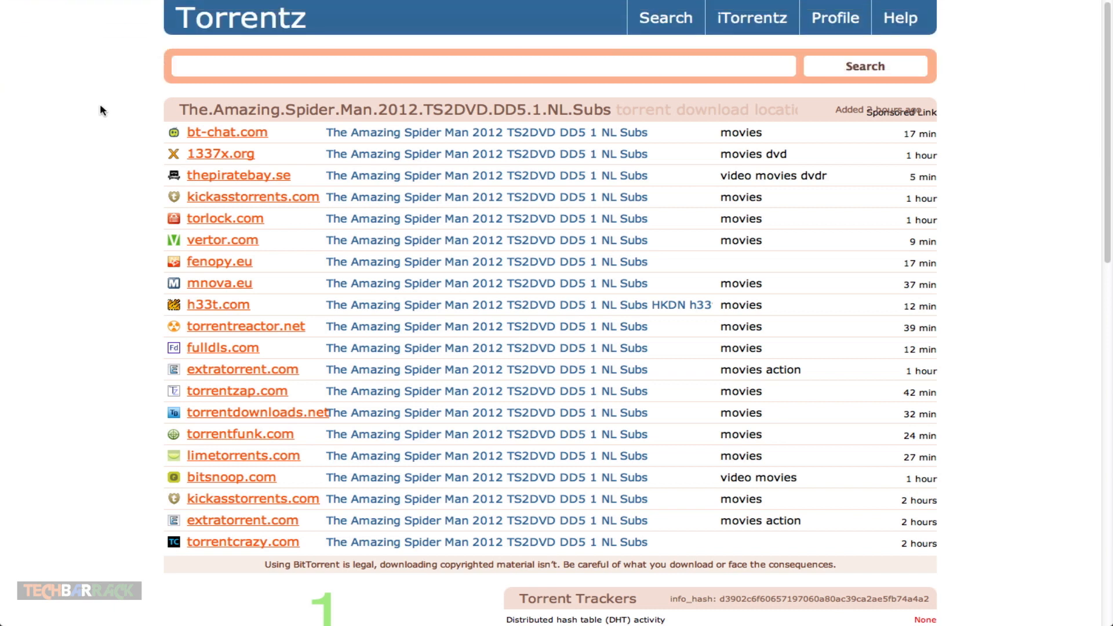
{"action": "mouse_move", "coordinate": [151, 114]}
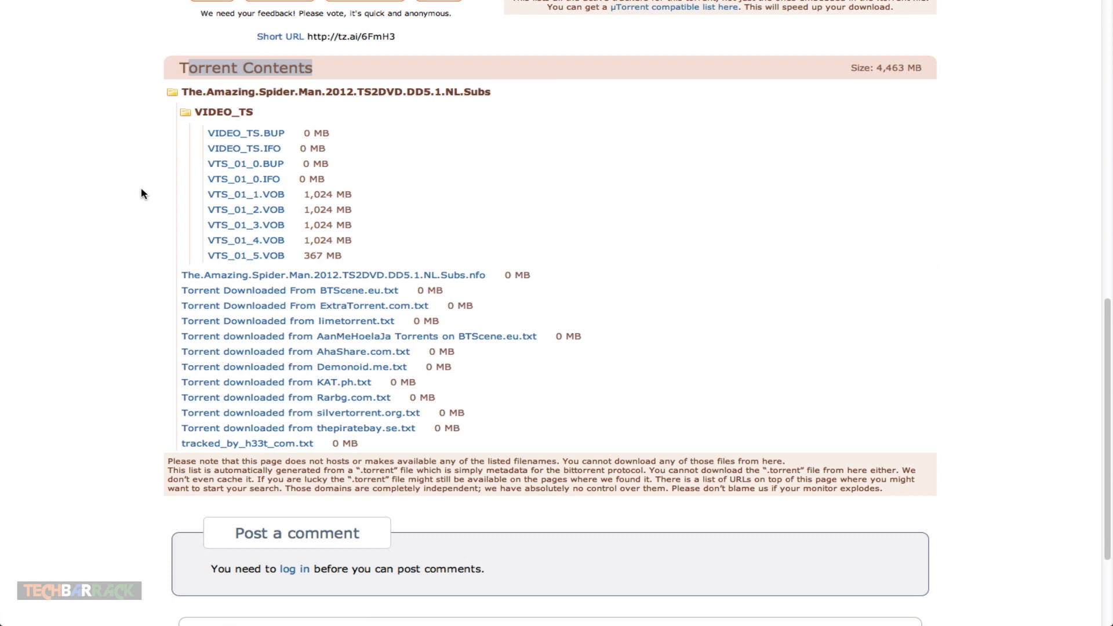
{"action": "mouse_move", "coordinate": [133, 179]}
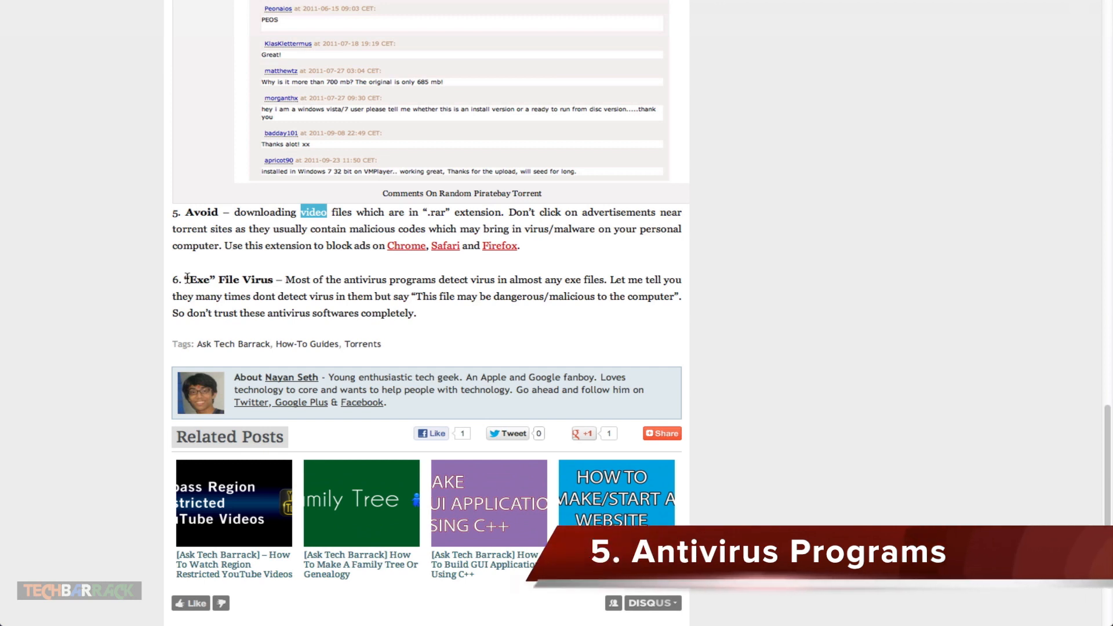
{"action": "double_click", "coordinate": [297, 280]}
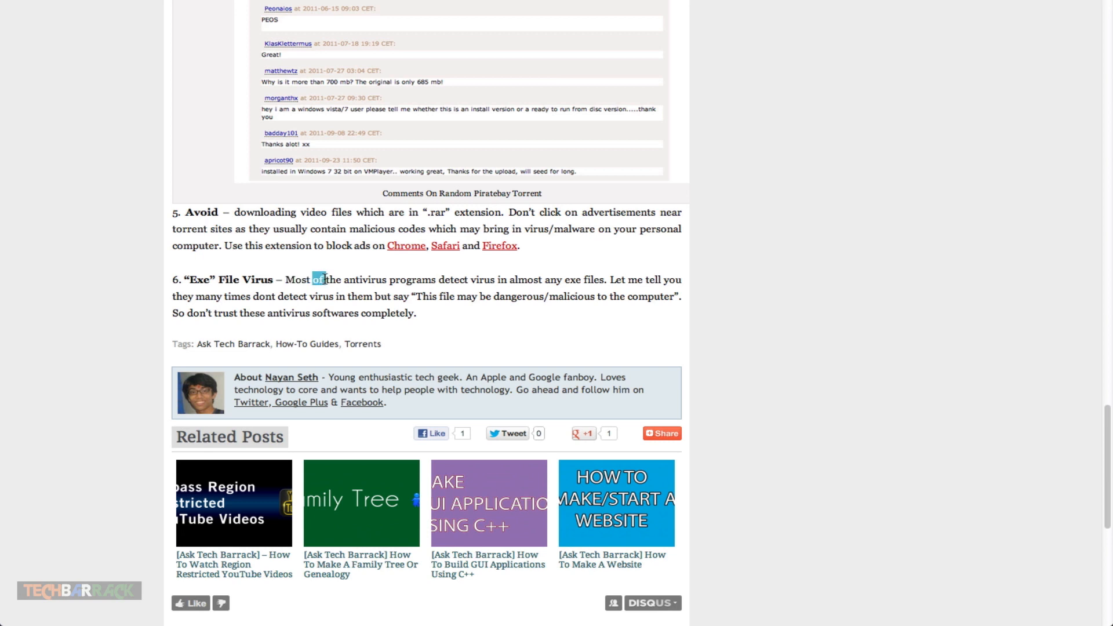
{"action": "left_click_drag", "start_coordinate": [312, 280], "coordinate": [436, 280]}
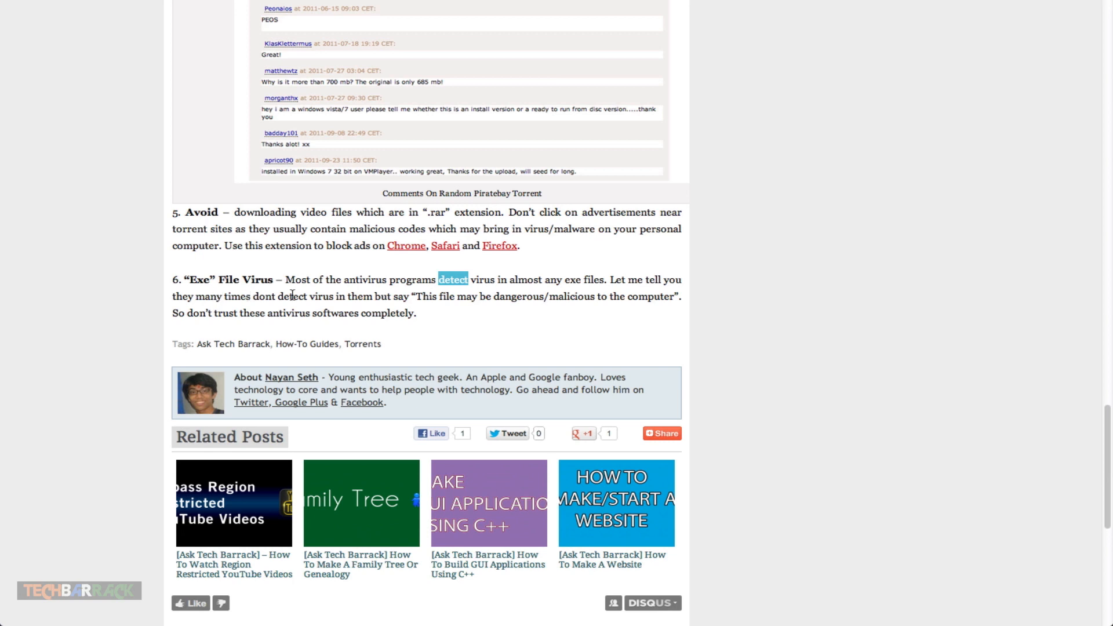
{"action": "mouse_move", "coordinate": [628, 276]}
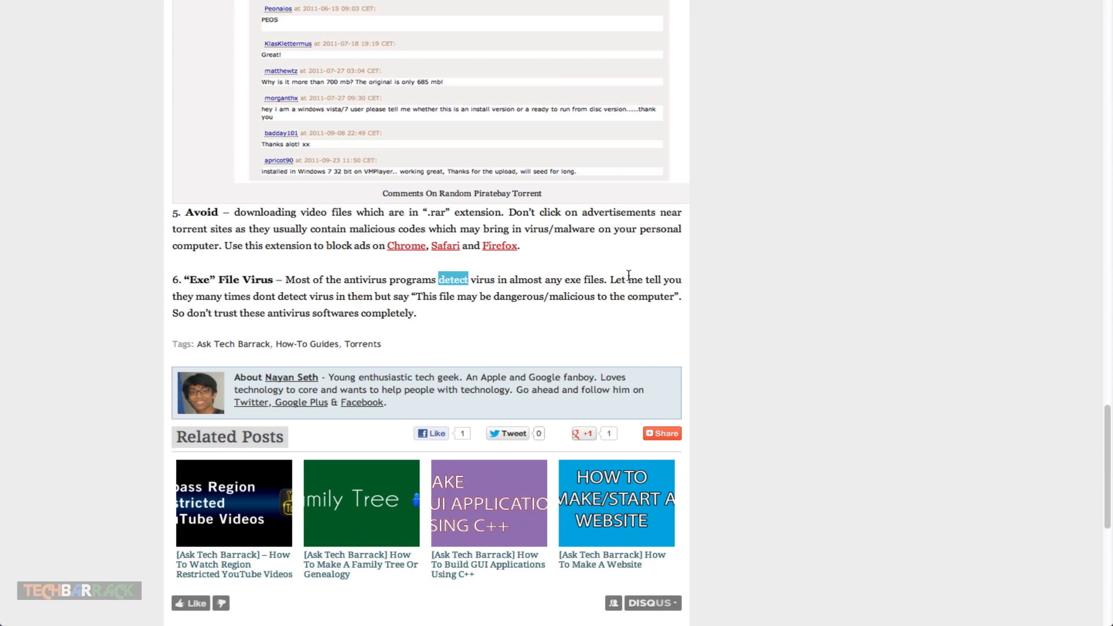
{"action": "mouse_move", "coordinate": [364, 311]}
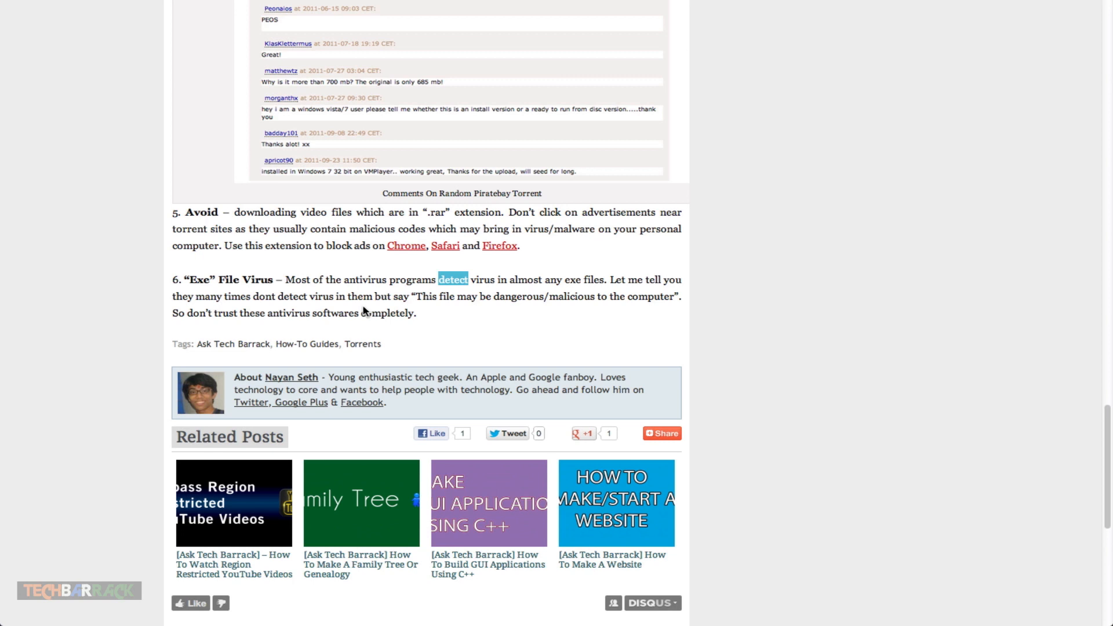
{"action": "mouse_move", "coordinate": [387, 308]}
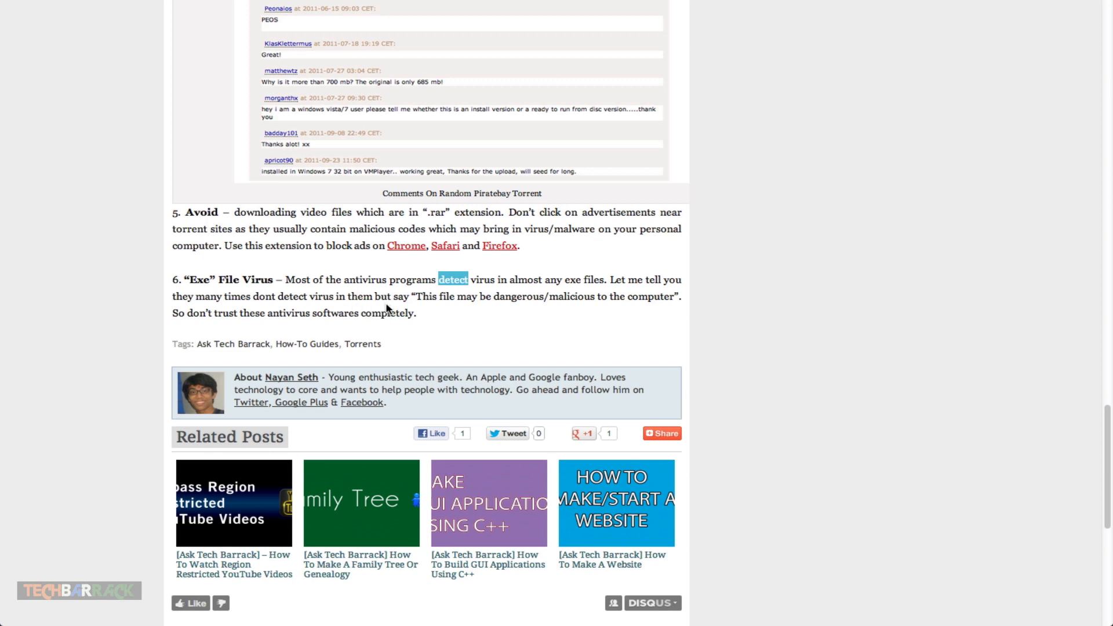
{"action": "left_click_drag", "start_coordinate": [425, 296], "coordinate": [518, 296]}
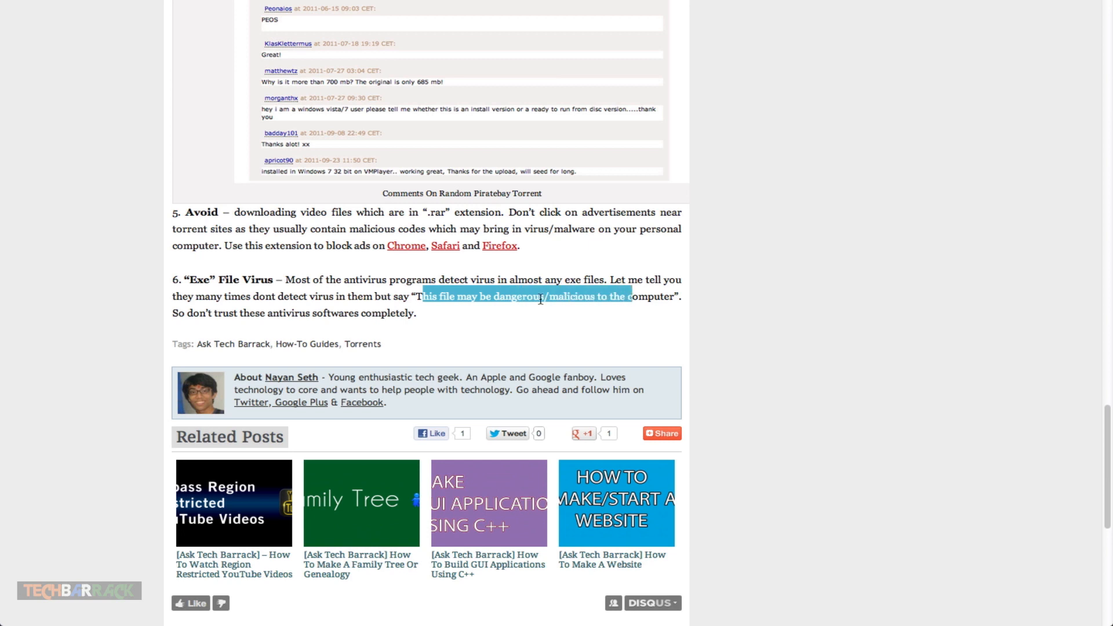
{"action": "left_click", "coordinate": [198, 313]}
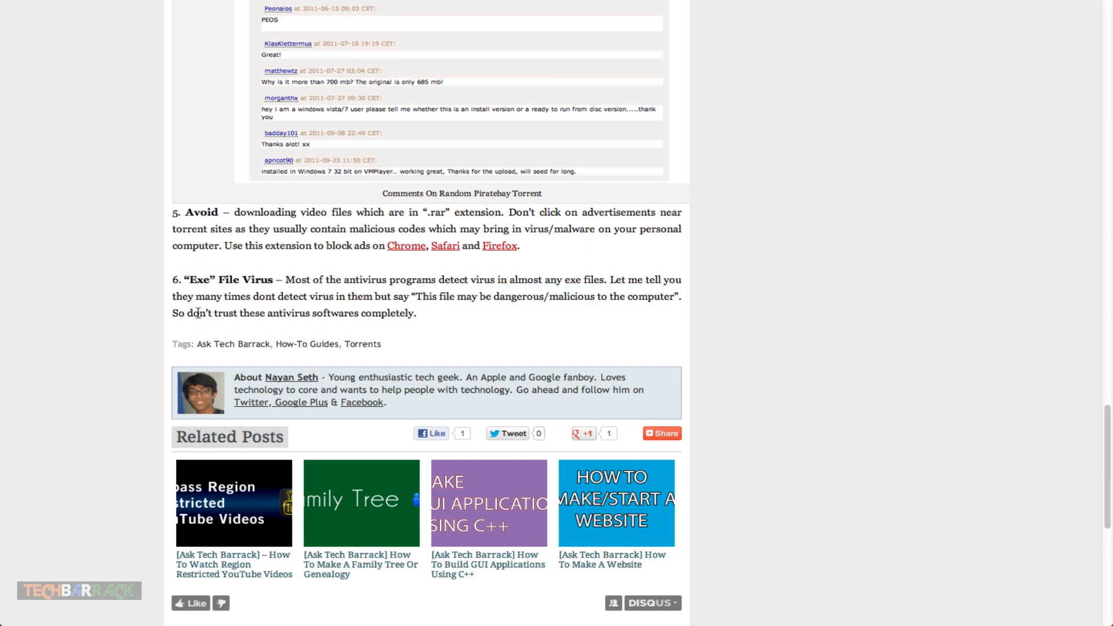
{"action": "mouse_move", "coordinate": [452, 316]}
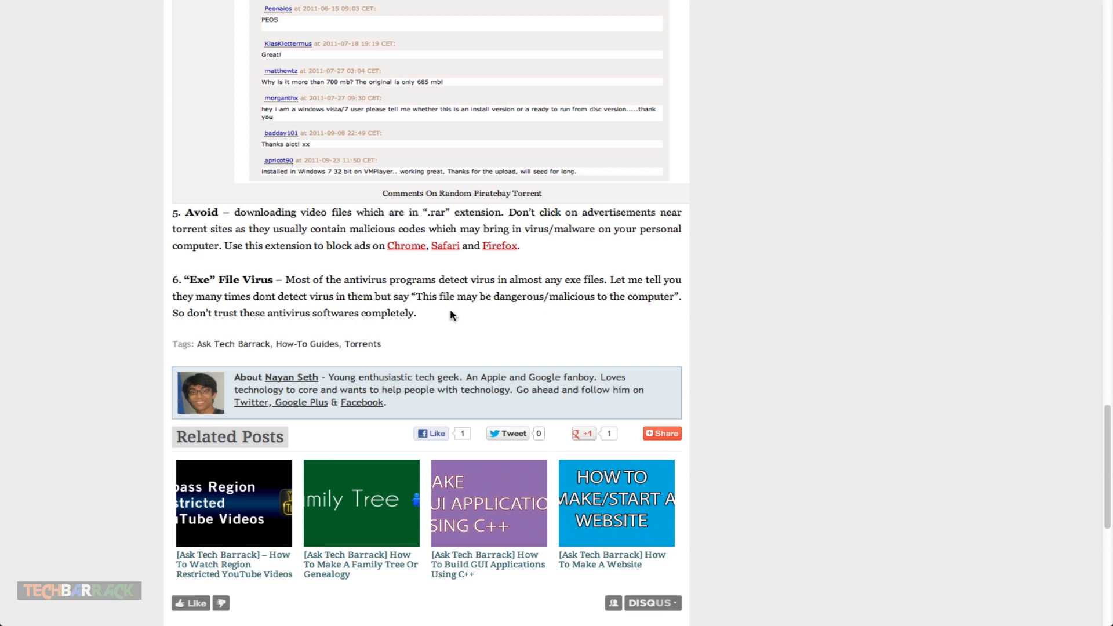
{"action": "left_click_drag", "start_coordinate": [286, 279], "coordinate": [418, 312]}
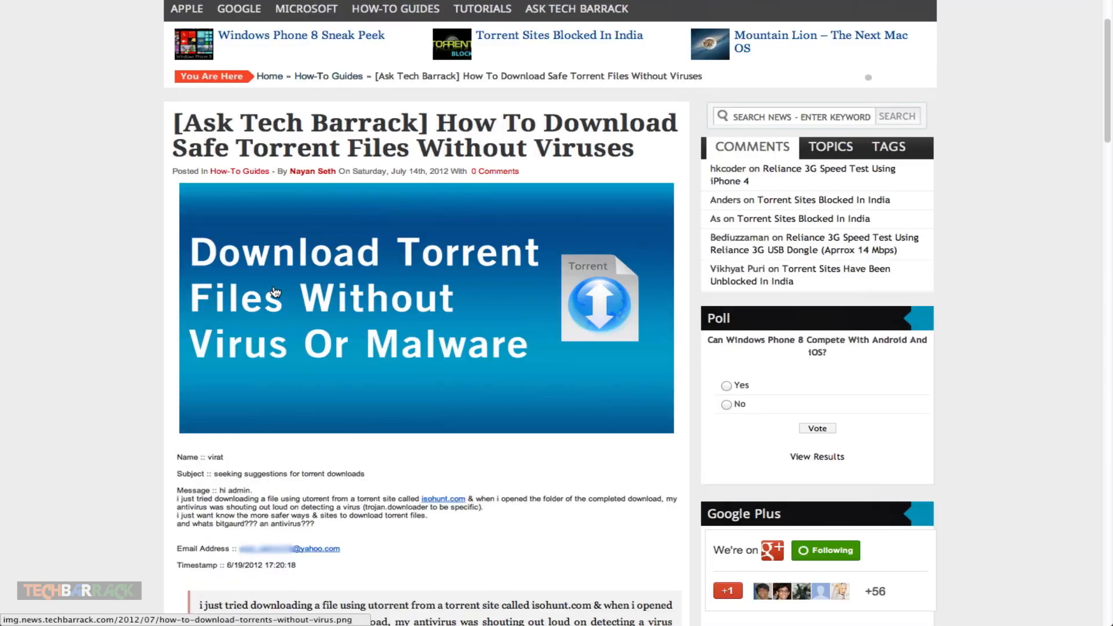
{"action": "mouse_move", "coordinate": [329, 301]}
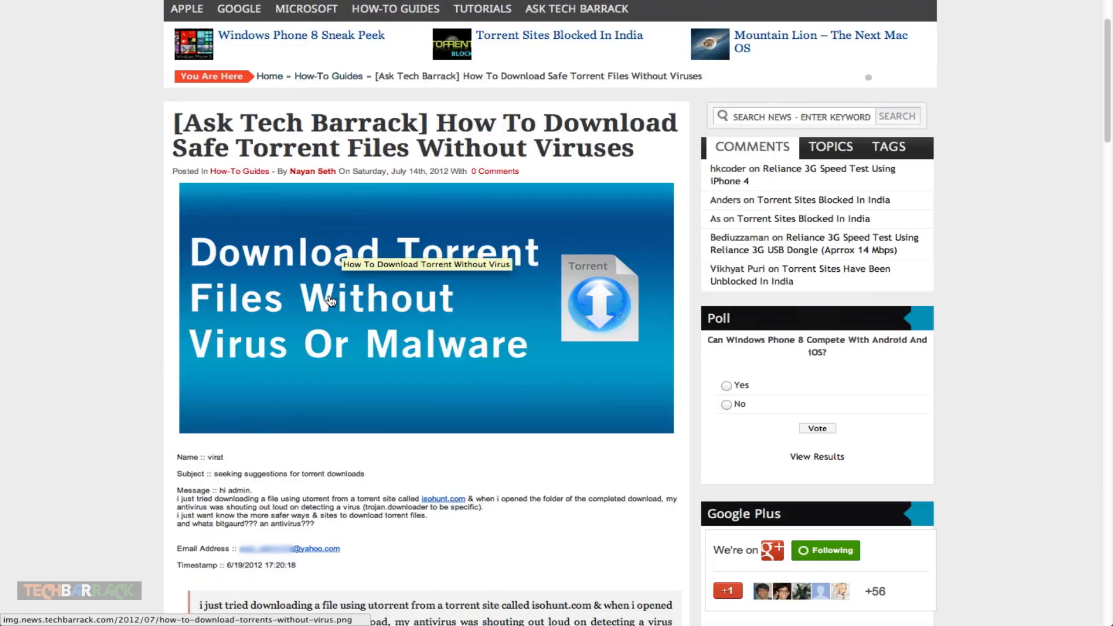
{"action": "mouse_move", "coordinate": [297, 323]}
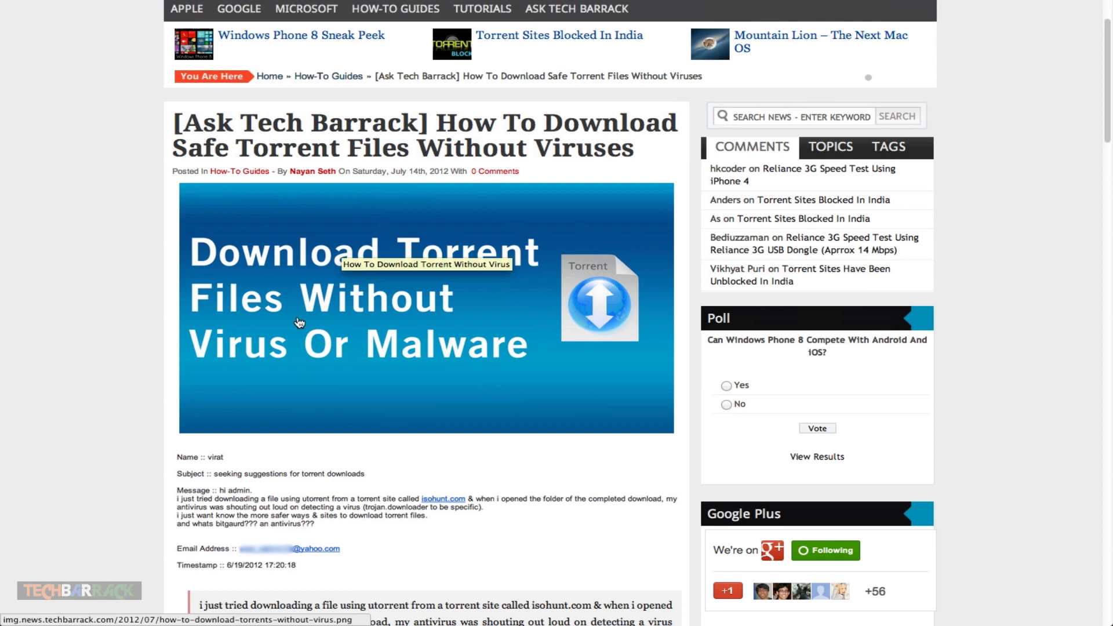